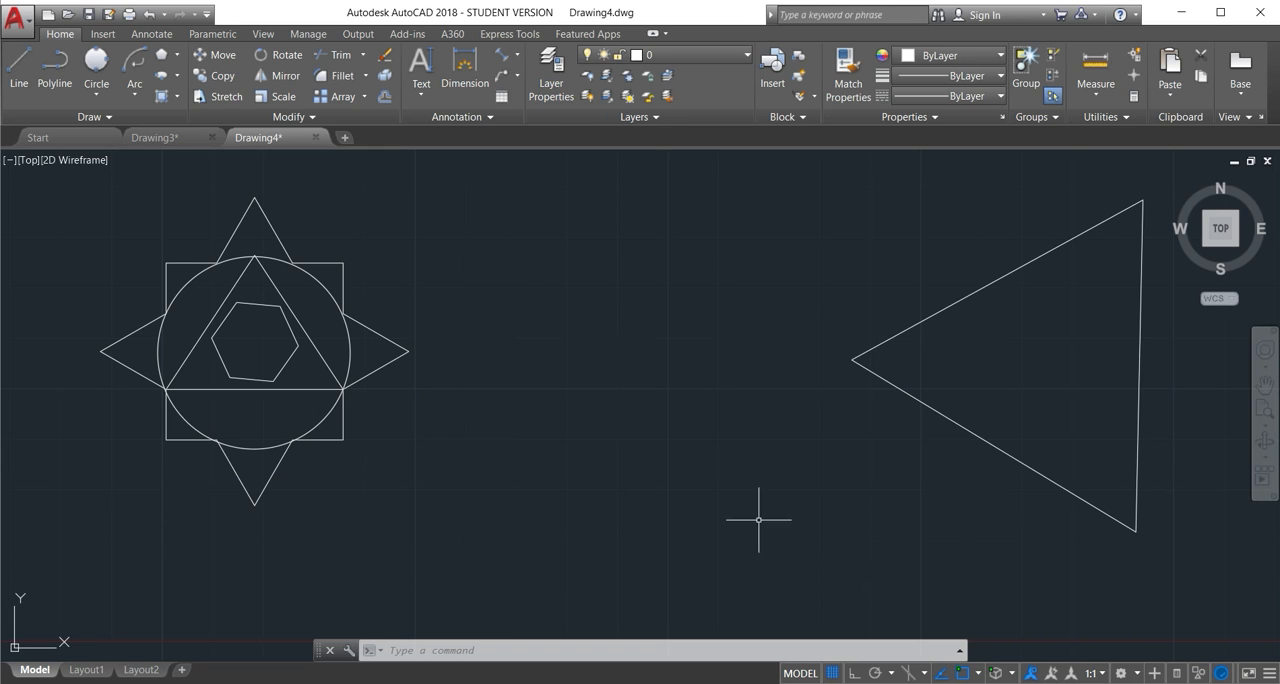
{"action": "mouse_move", "coordinate": [578, 360]}
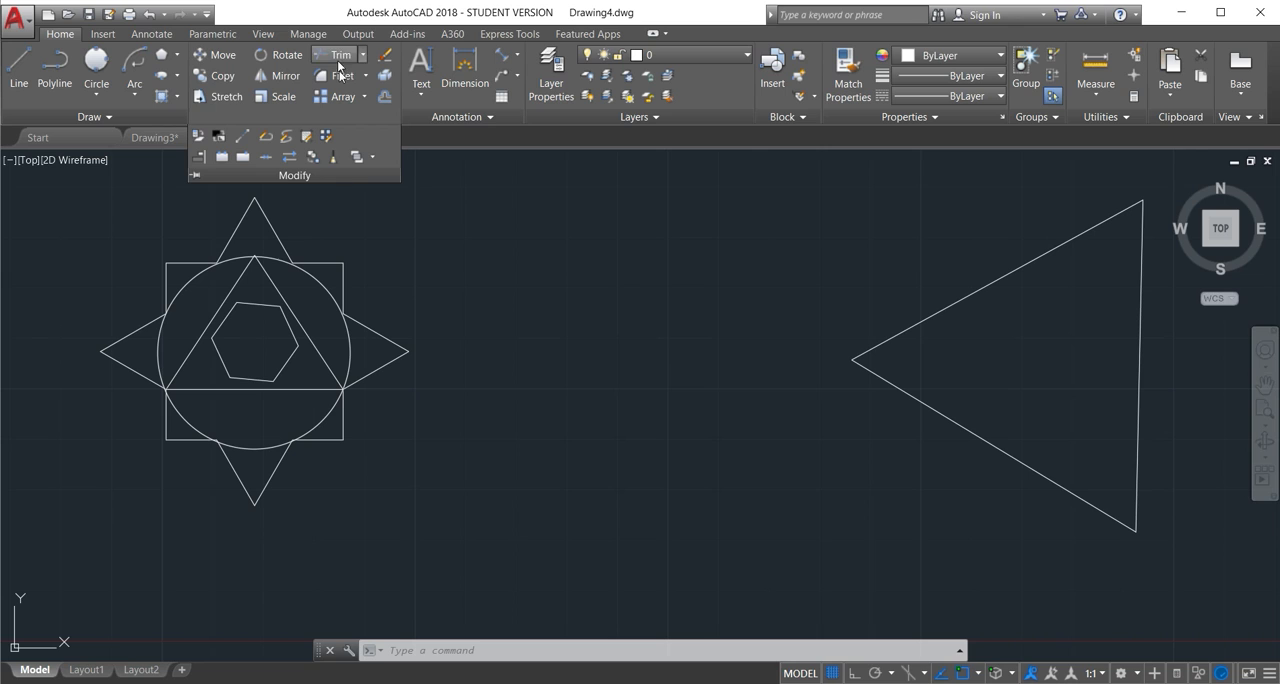
{"action": "mouse_move", "coordinate": [357, 157]}
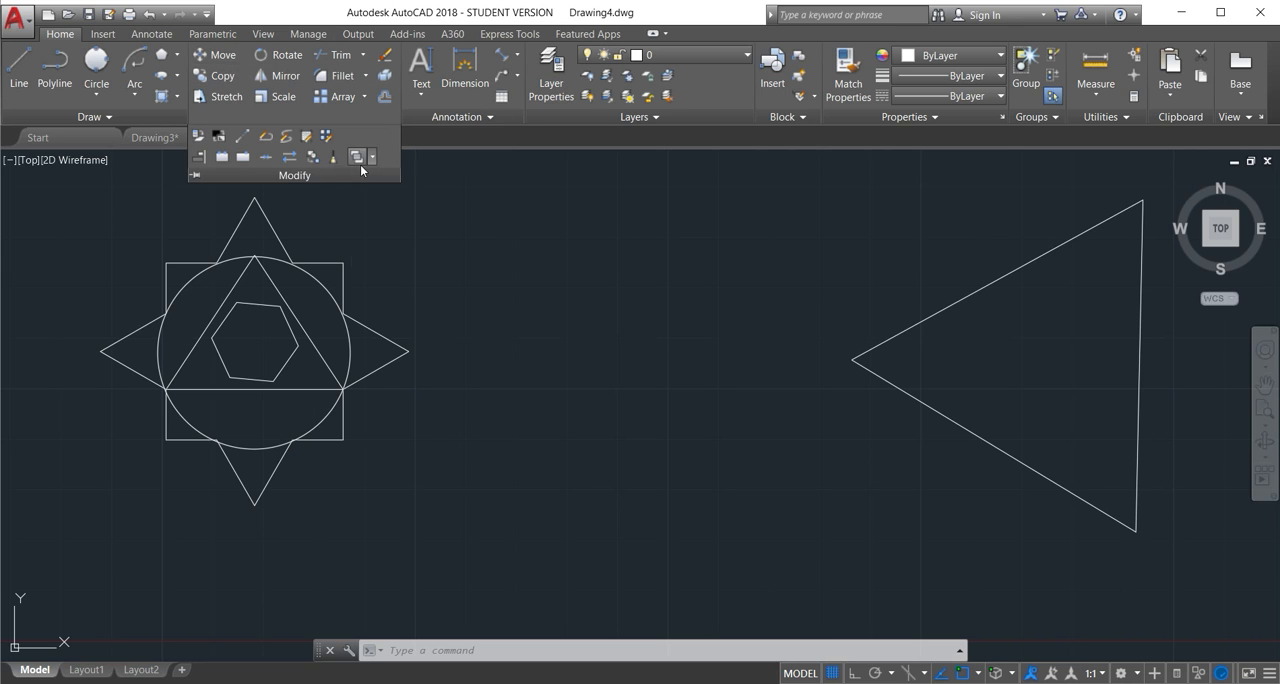
{"action": "mouse_move", "coordinate": [376, 210]}
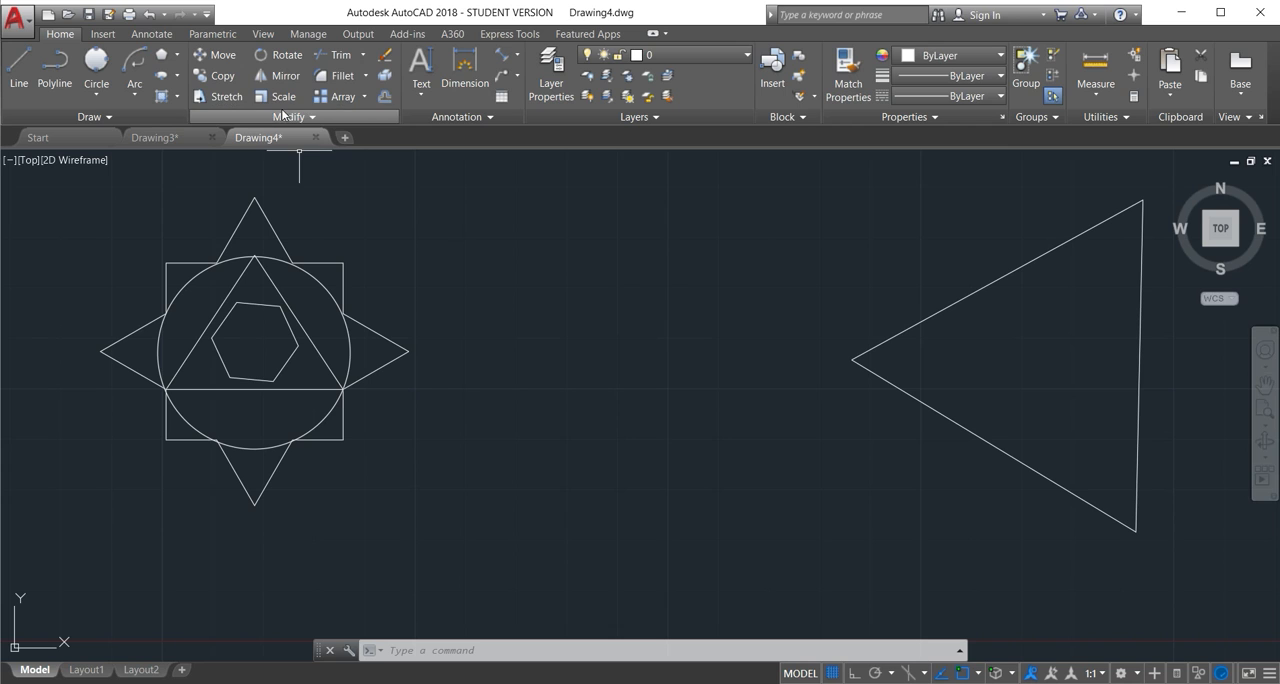
{"action": "mouse_move", "coordinate": [216, 54]}
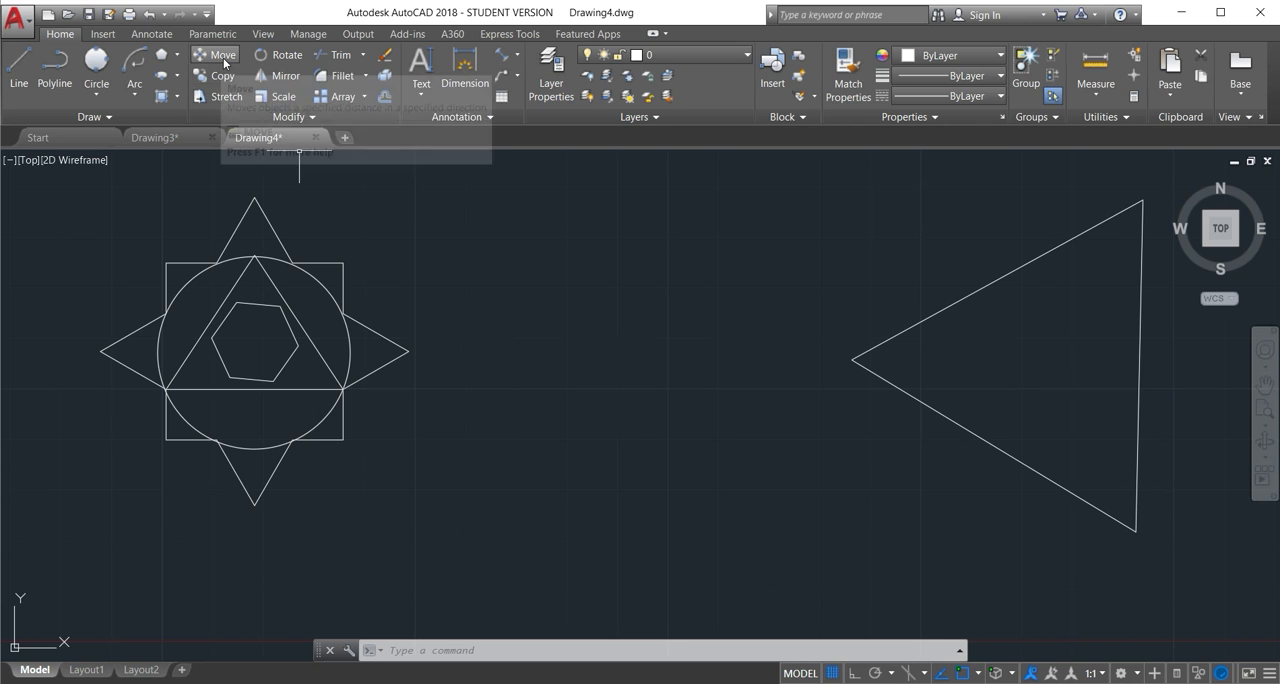
Step: Move the hexagon, copy the circle, then copy the whole 21-object star figure from its right point
{"action": "left_click", "coordinate": [222, 55]}
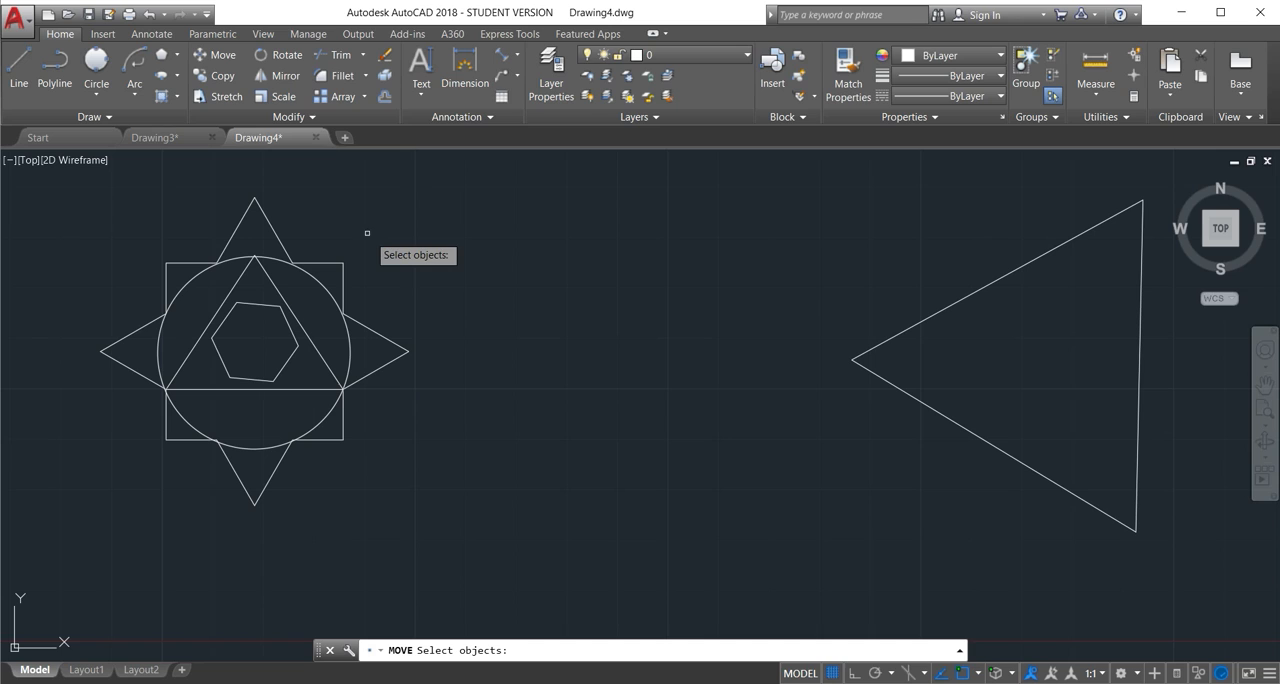
{"action": "mouse_move", "coordinate": [375, 243]}
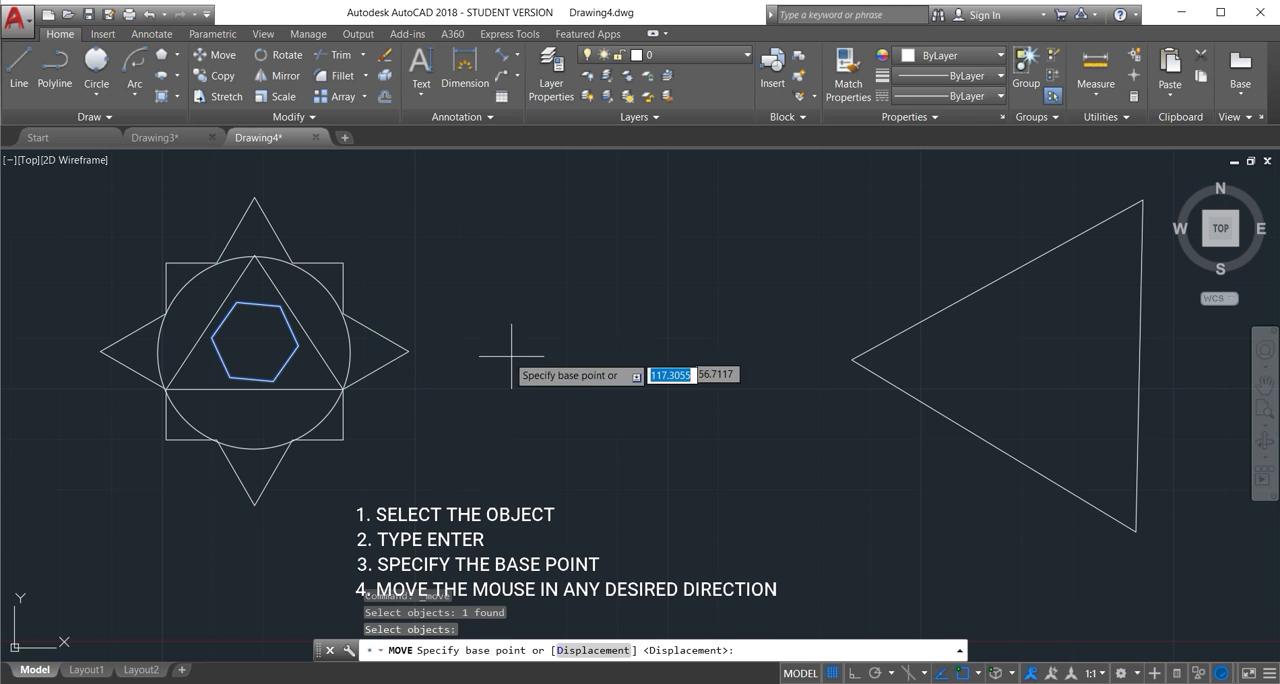
{"action": "left_click", "coordinate": [447, 352]}
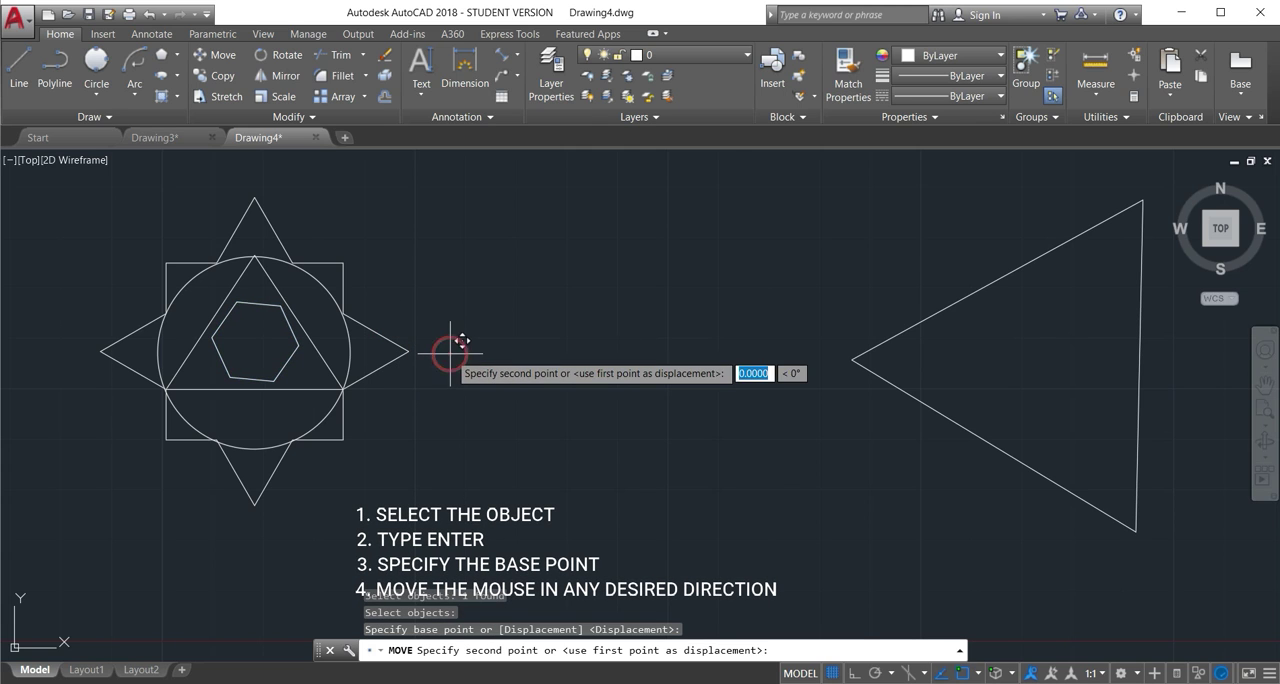
{"action": "mouse_move", "coordinate": [740, 356]}
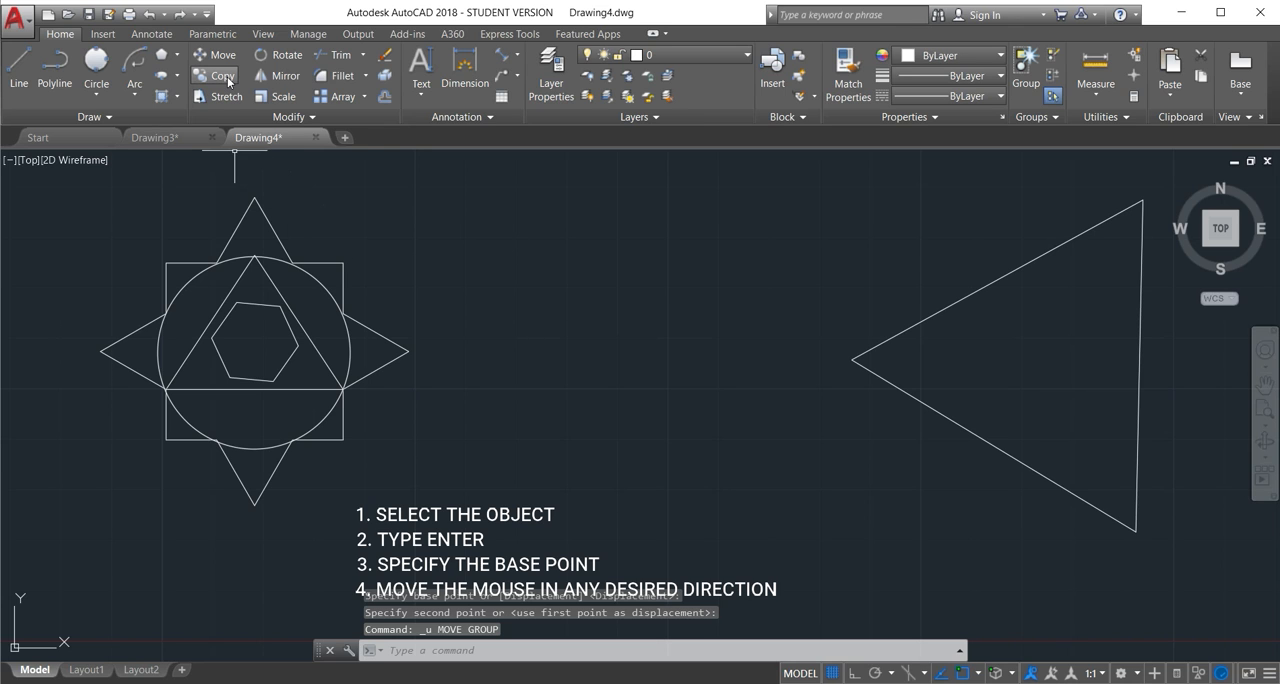
{"action": "mouse_move", "coordinate": [223, 76]}
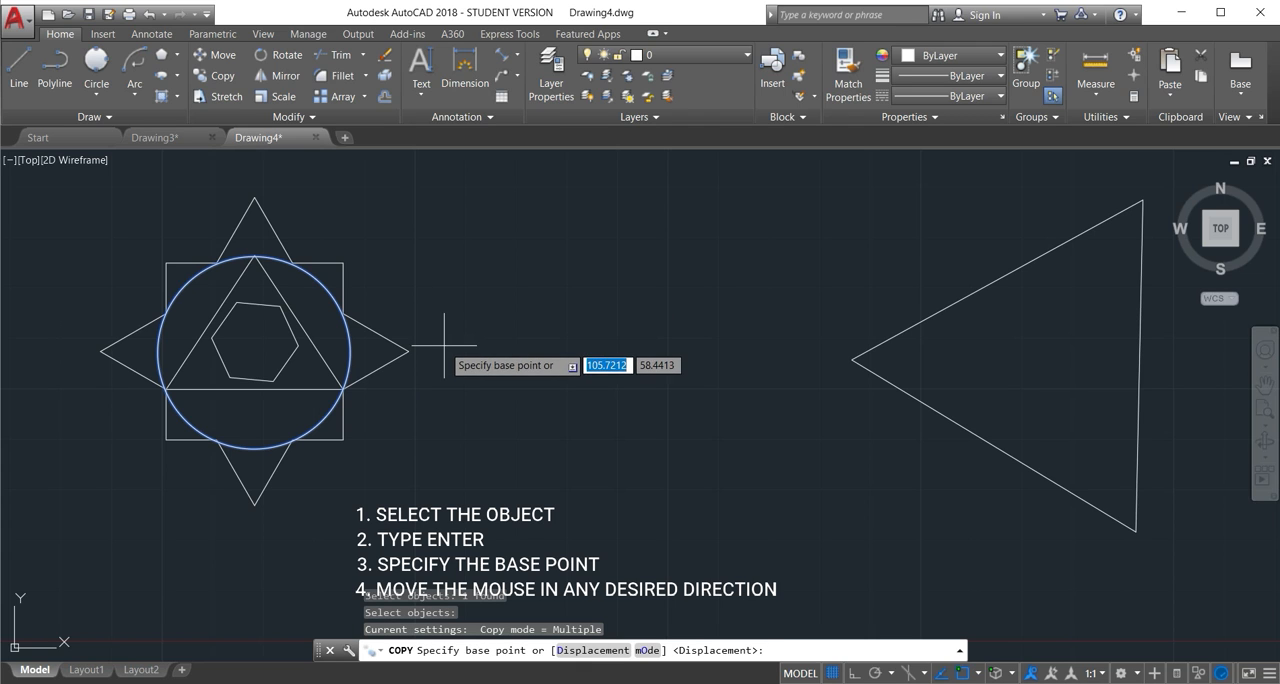
{"action": "left_click", "coordinate": [445, 350]}
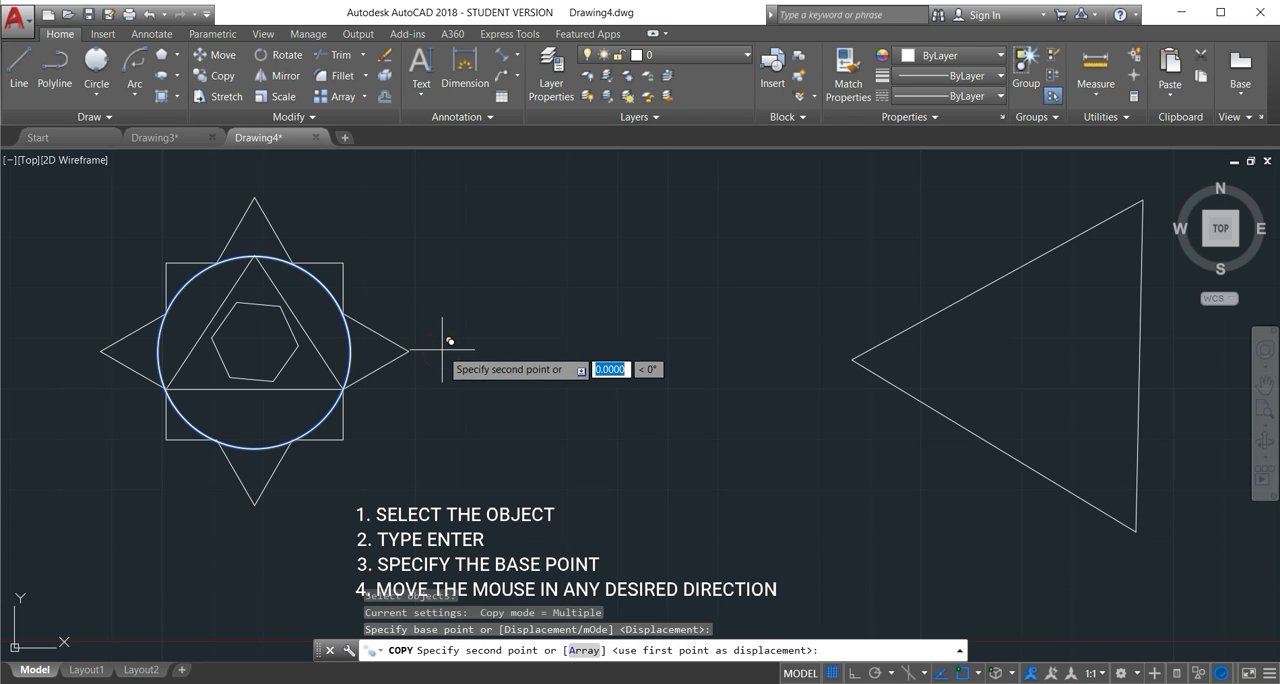
{"action": "mouse_move", "coordinate": [715, 338]}
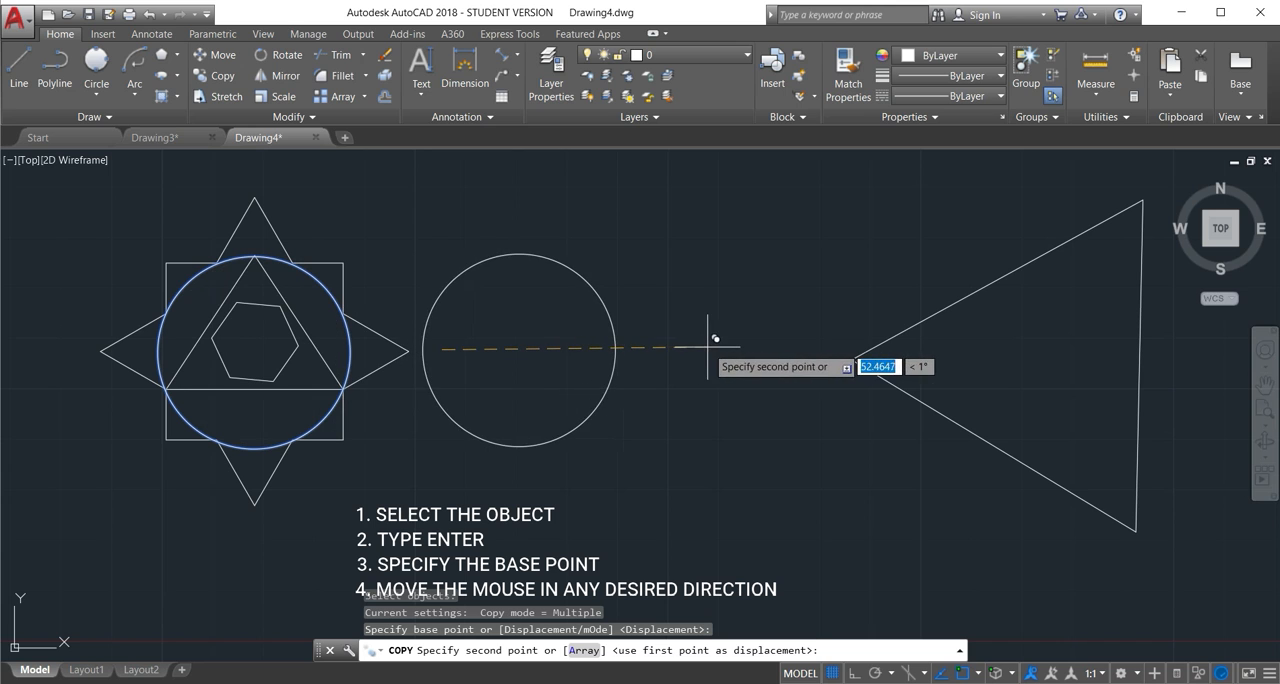
{"action": "mouse_move", "coordinate": [935, 238]}
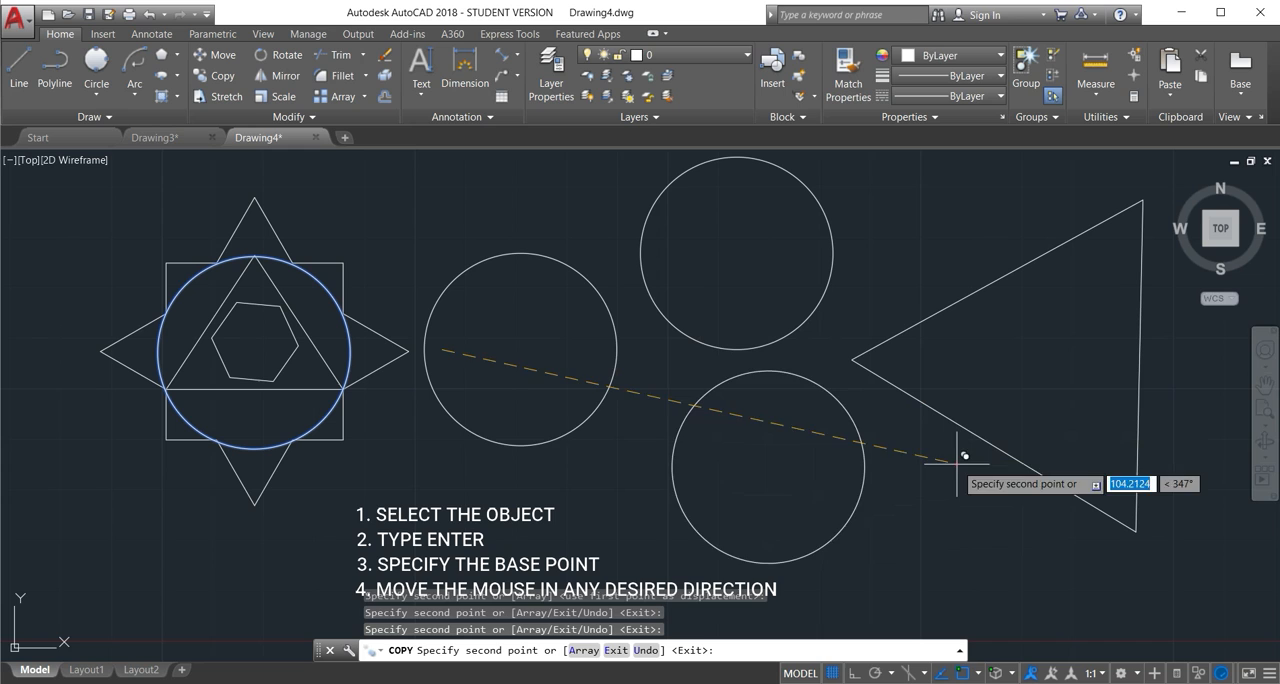
{"action": "mouse_move", "coordinate": [720, 545]}
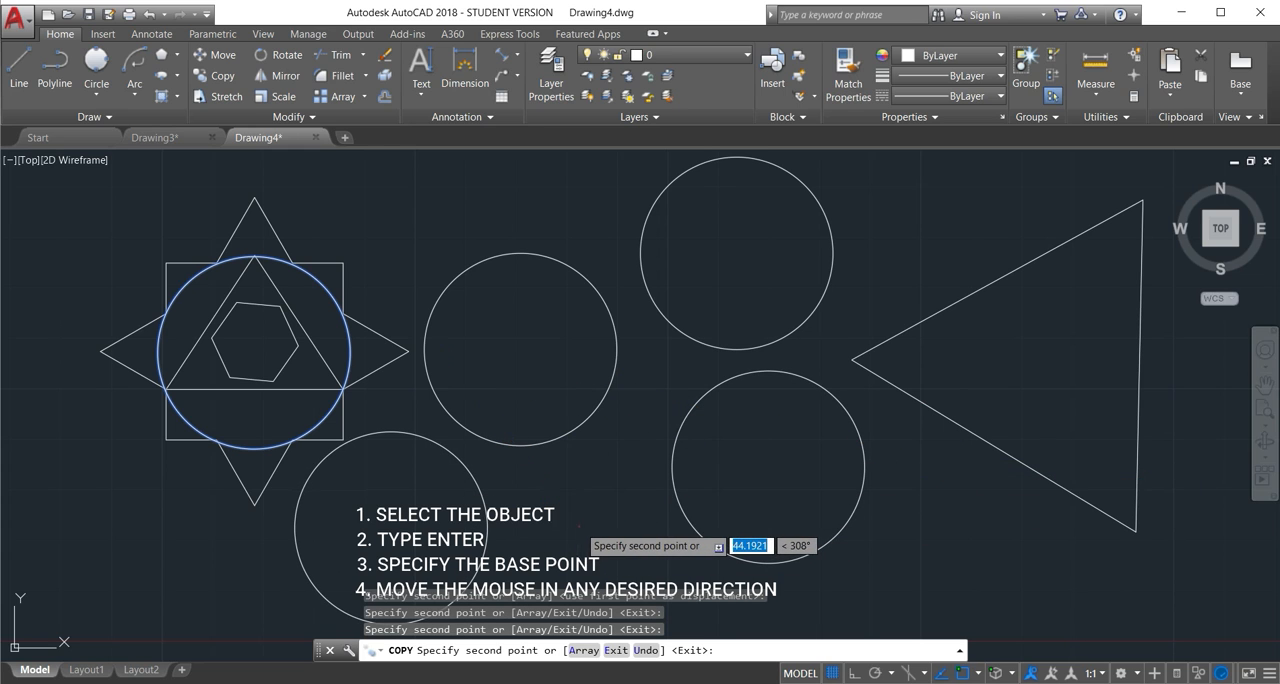
{"action": "key", "text": "Escape"}
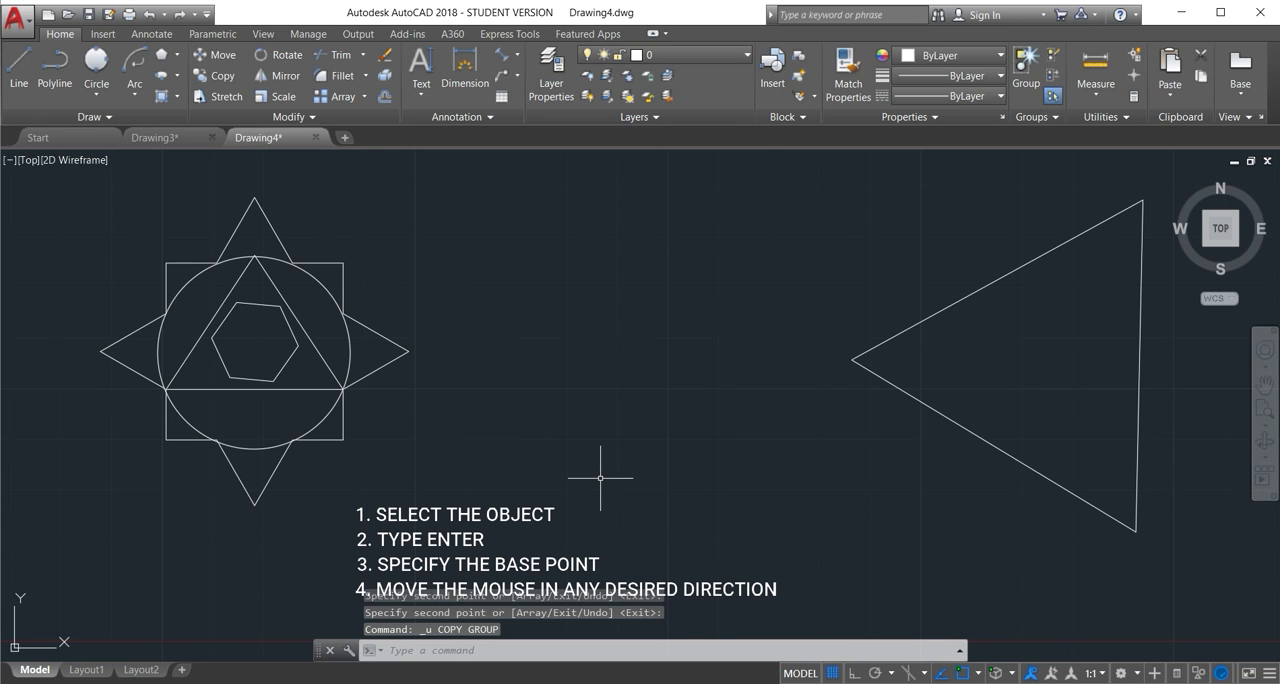
{"action": "mouse_move", "coordinate": [270, 180]}
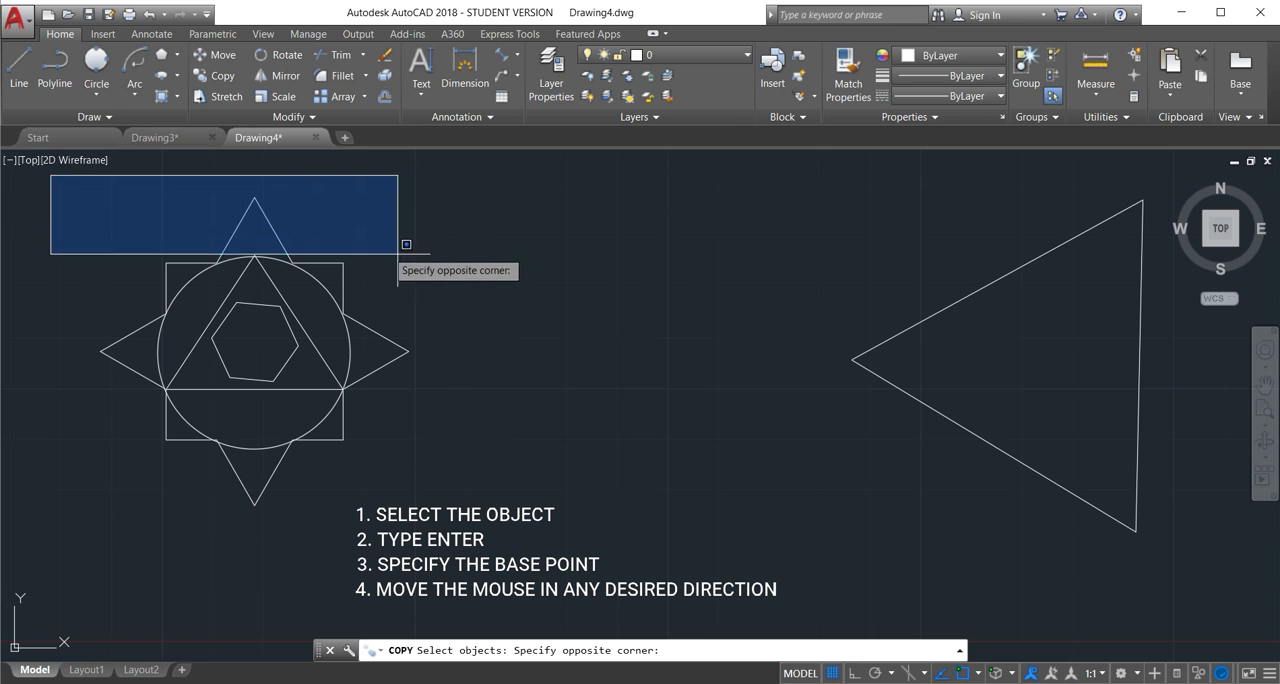
{"action": "mouse_move", "coordinate": [444, 457]}
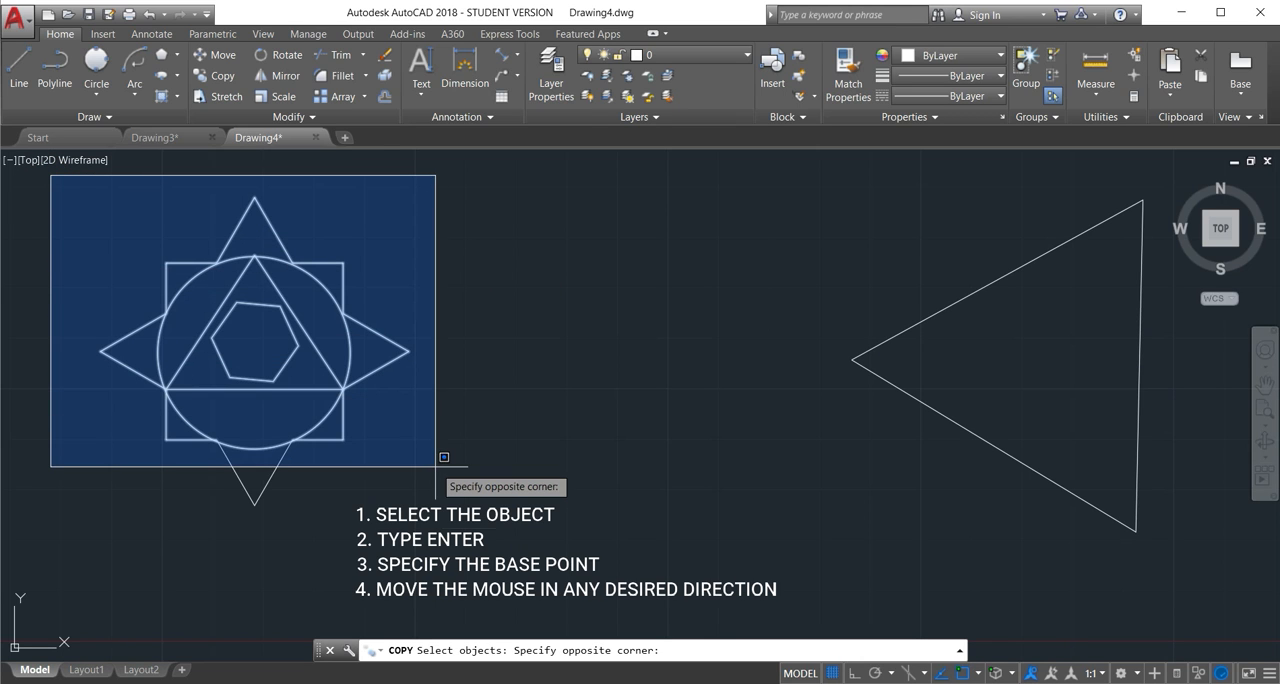
{"action": "mouse_move", "coordinate": [434, 534]}
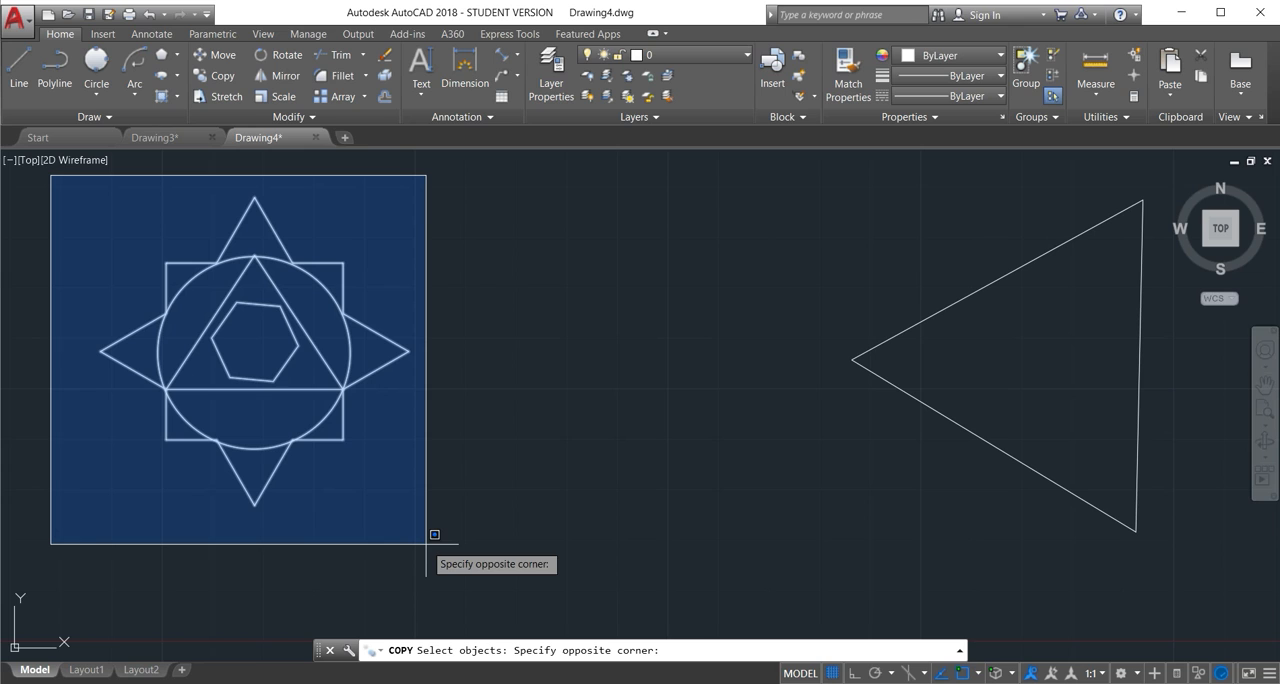
{"action": "left_click", "coordinate": [429, 541]}
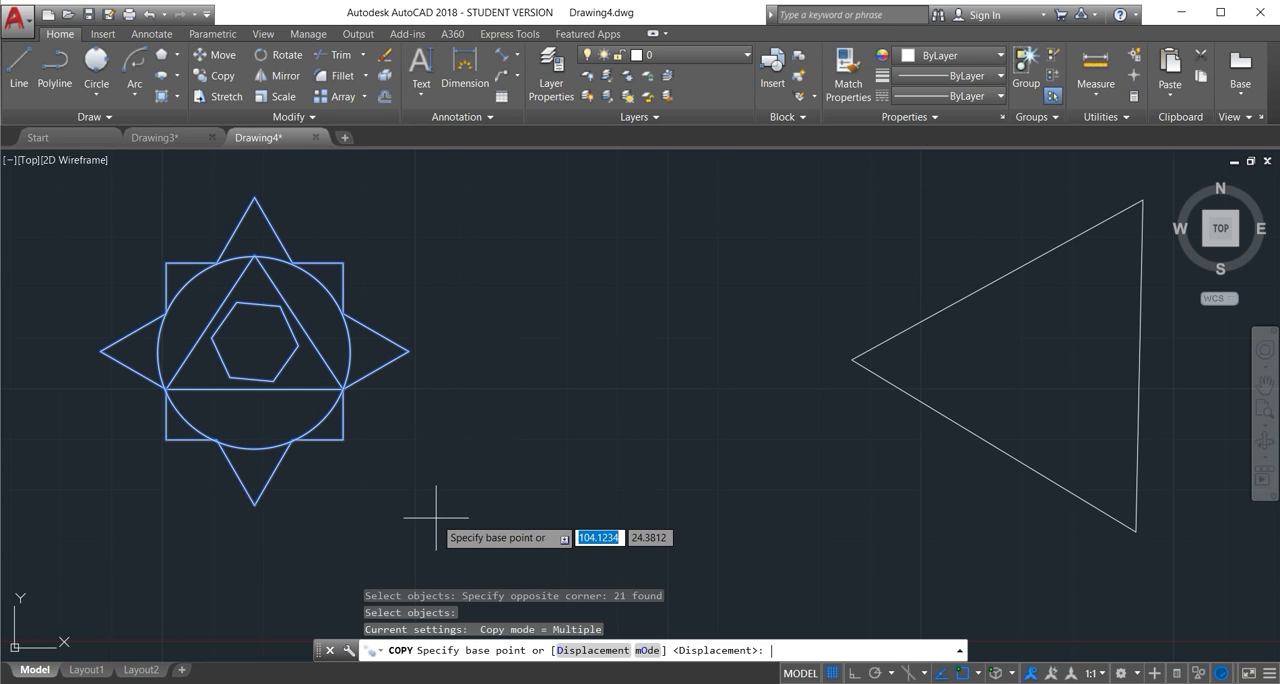
{"action": "mouse_move", "coordinate": [443, 357]}
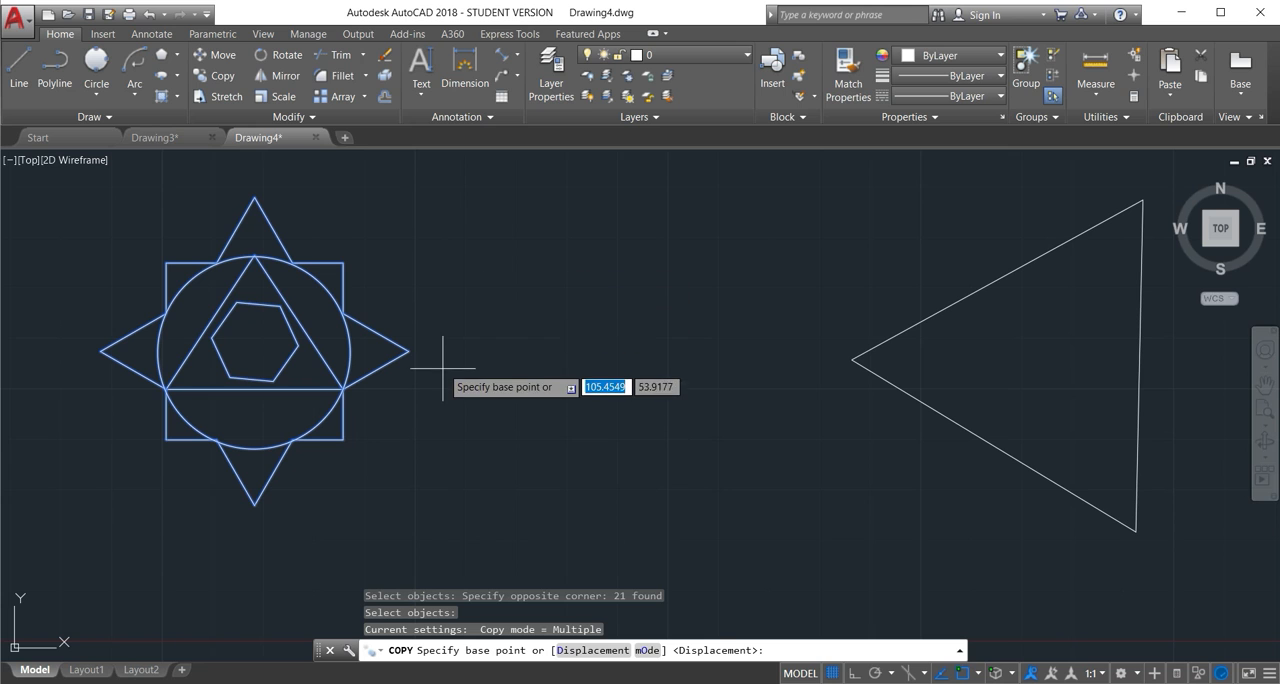
{"action": "left_click", "coordinate": [447, 351]}
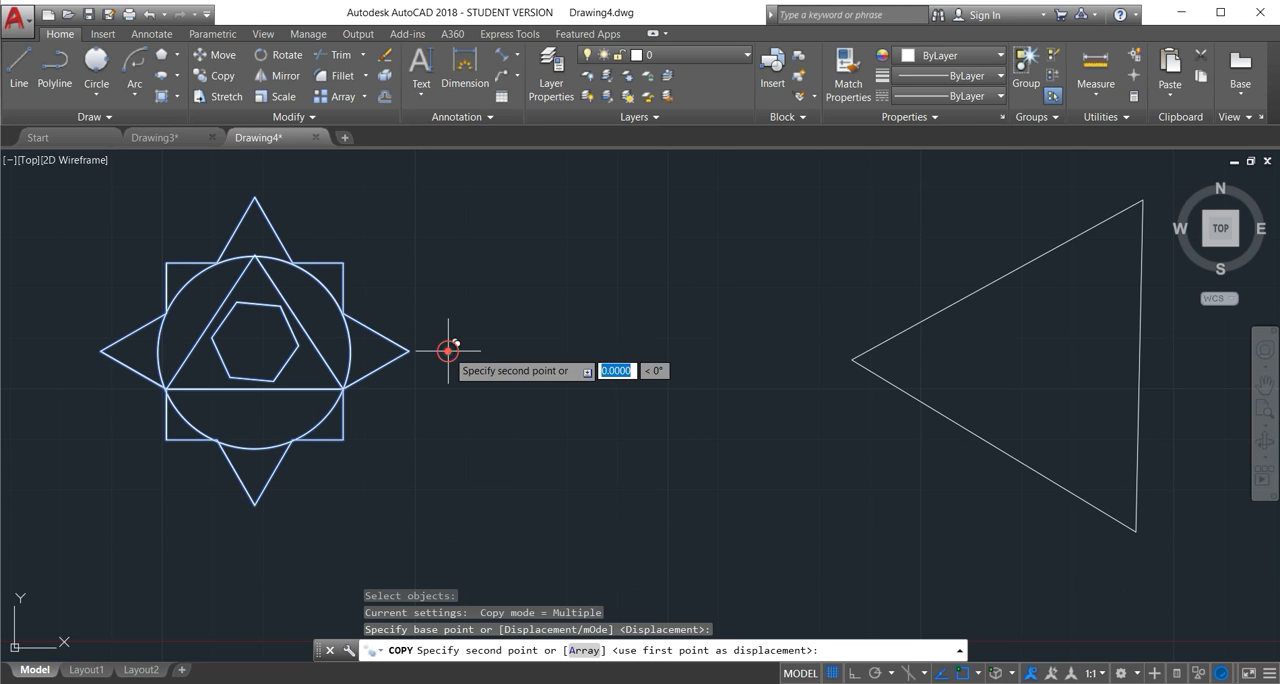
{"action": "mouse_move", "coordinate": [810, 345]}
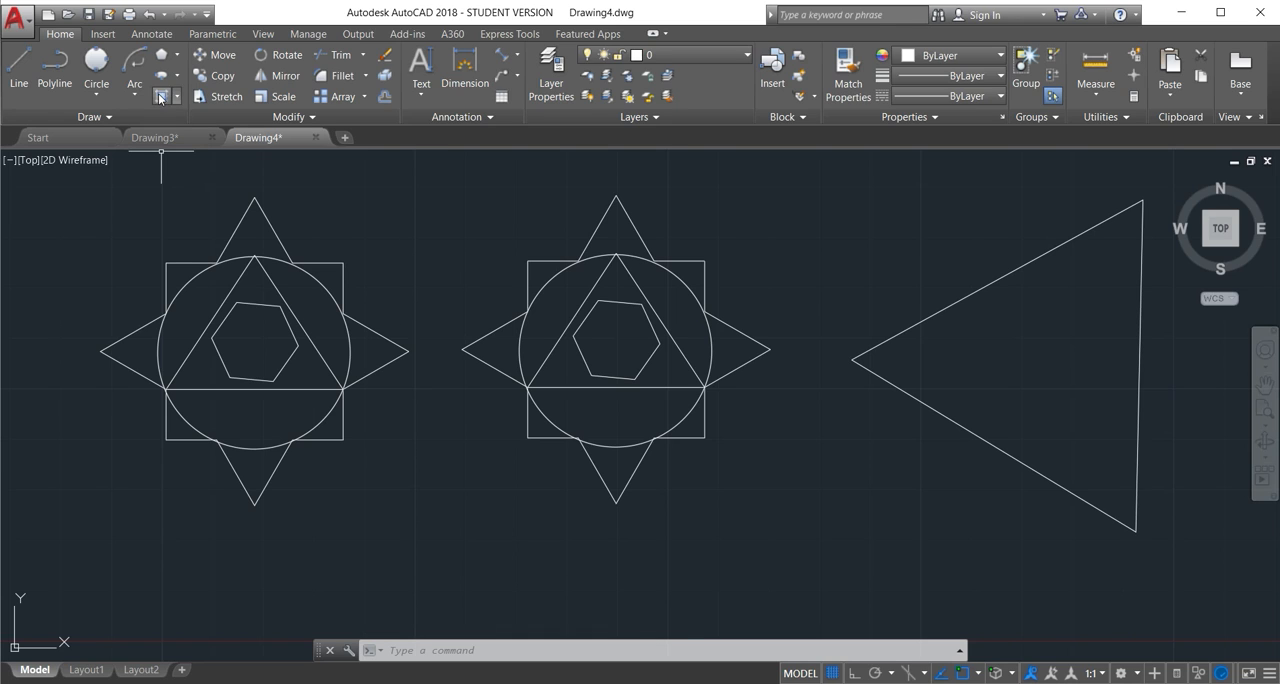
{"action": "left_click", "coordinate": [218, 96]}
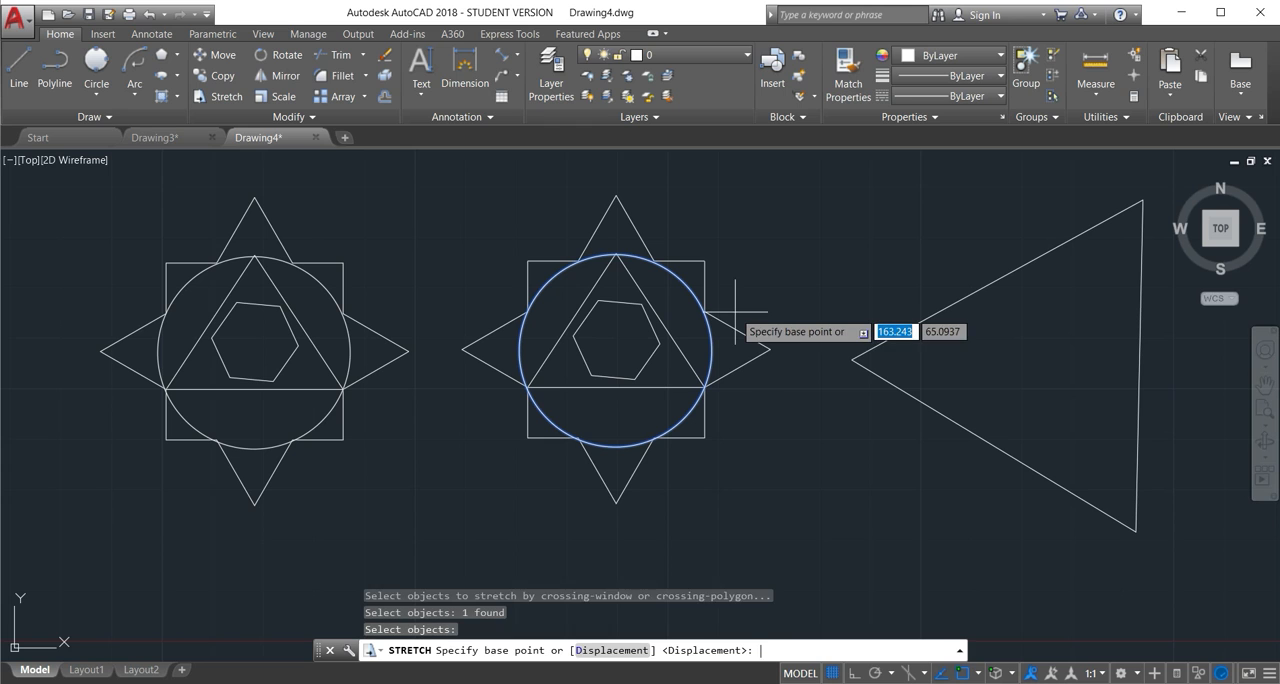
{"action": "mouse_move", "coordinate": [800, 355]}
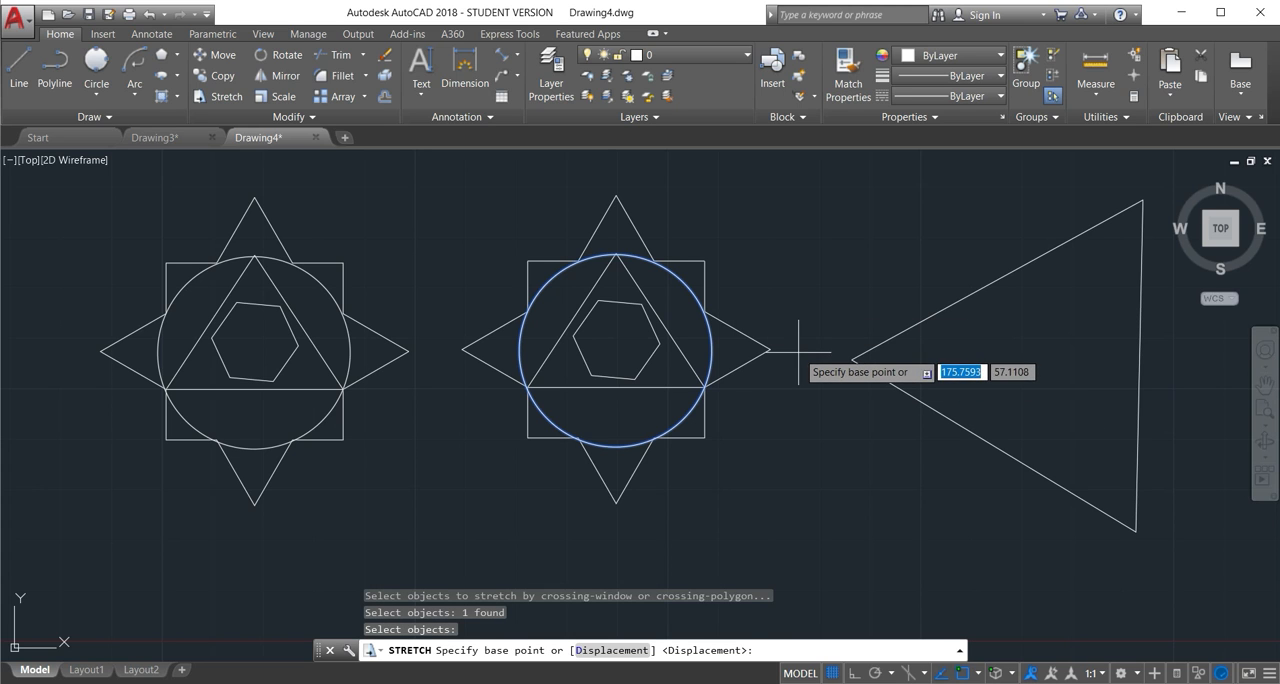
{"action": "left_click", "coordinate": [797, 350]}
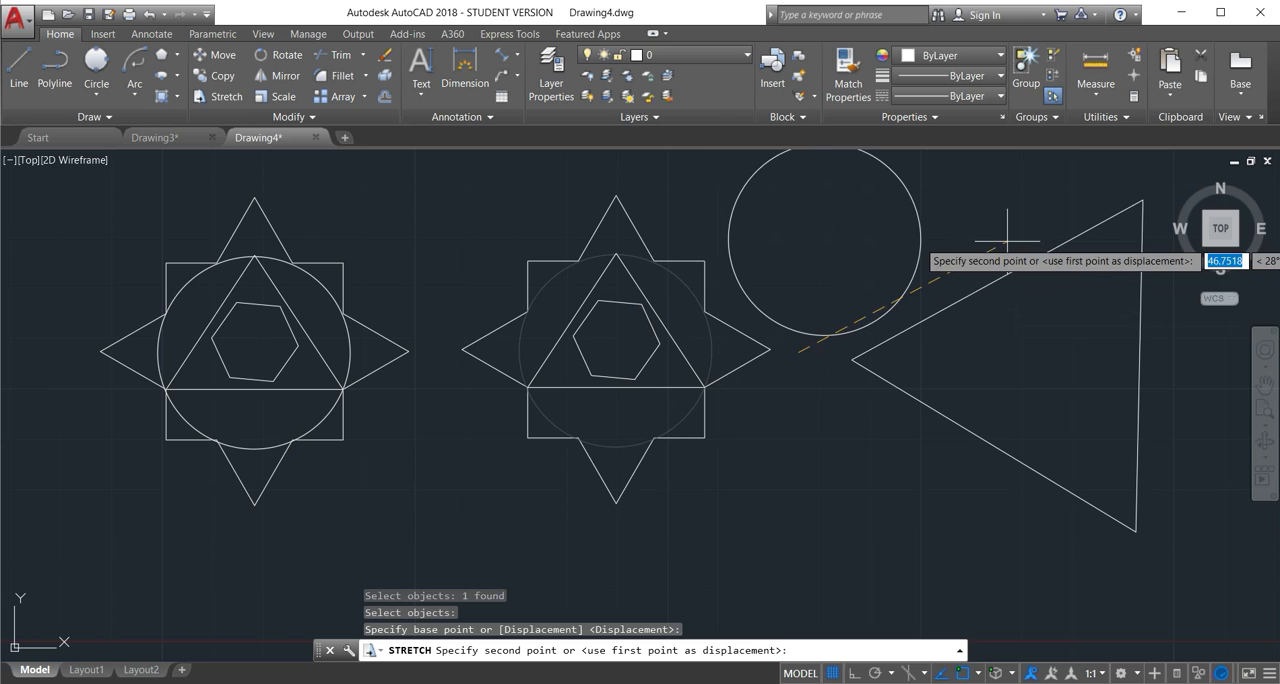
{"action": "left_click", "coordinate": [947, 382]}
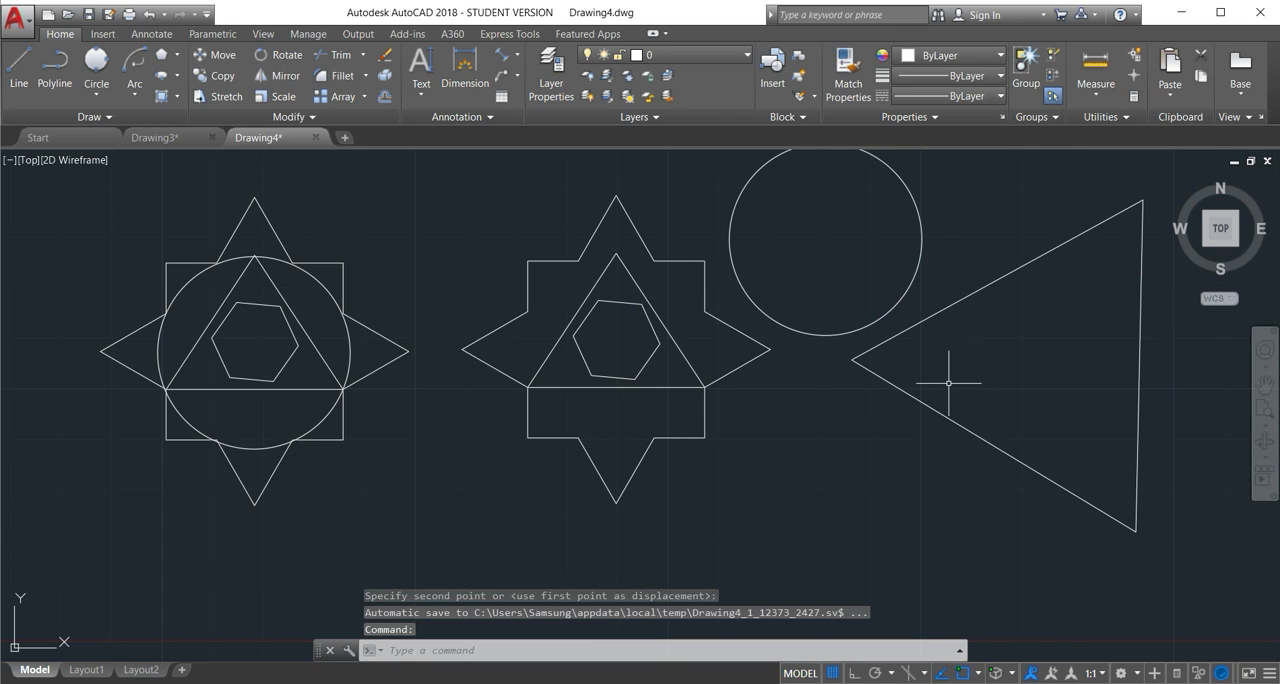
{"action": "key", "text": "ctrl+z"}
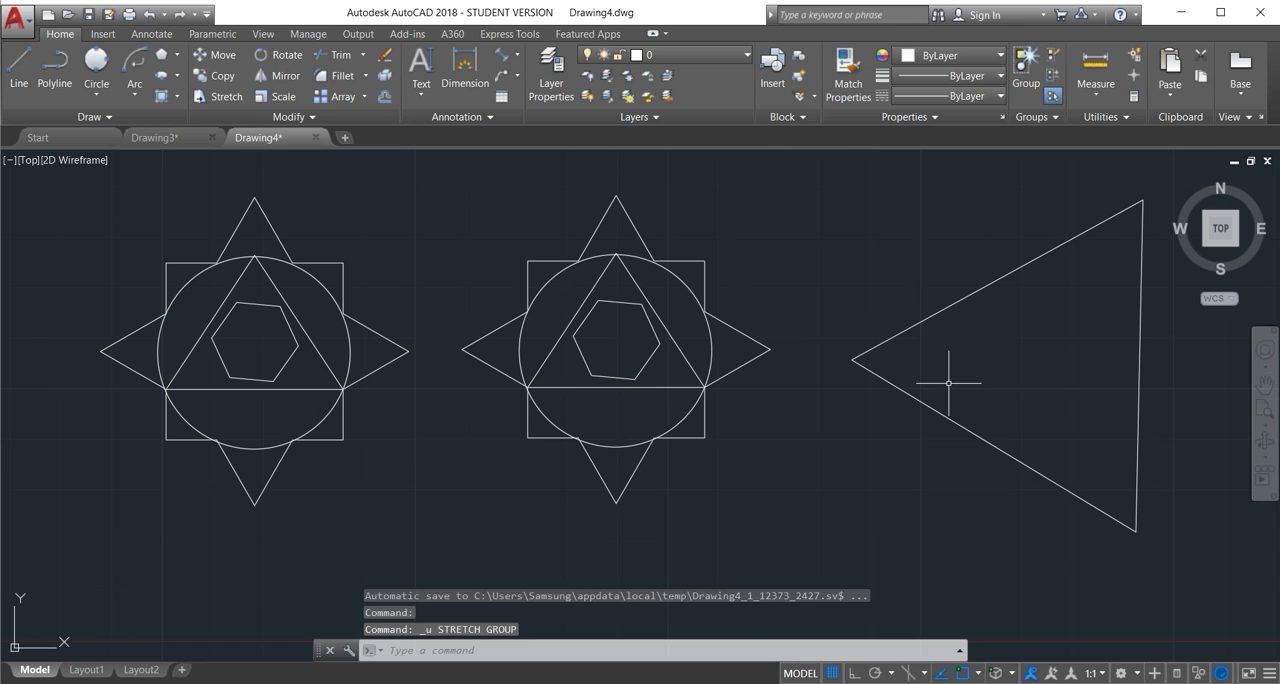
{"action": "mouse_move", "coordinate": [383, 255]}
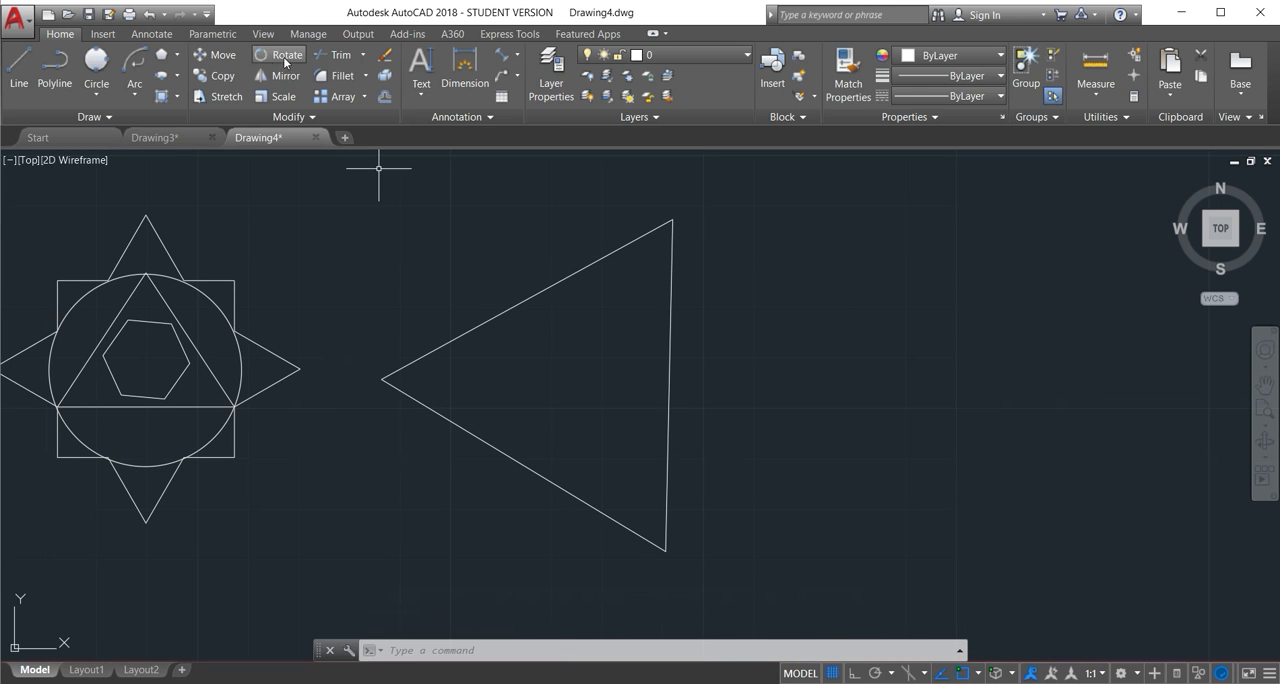
Step: Rotate the large triangle about a centre point inside it, accepting the angle
{"action": "left_click", "coordinate": [286, 55]}
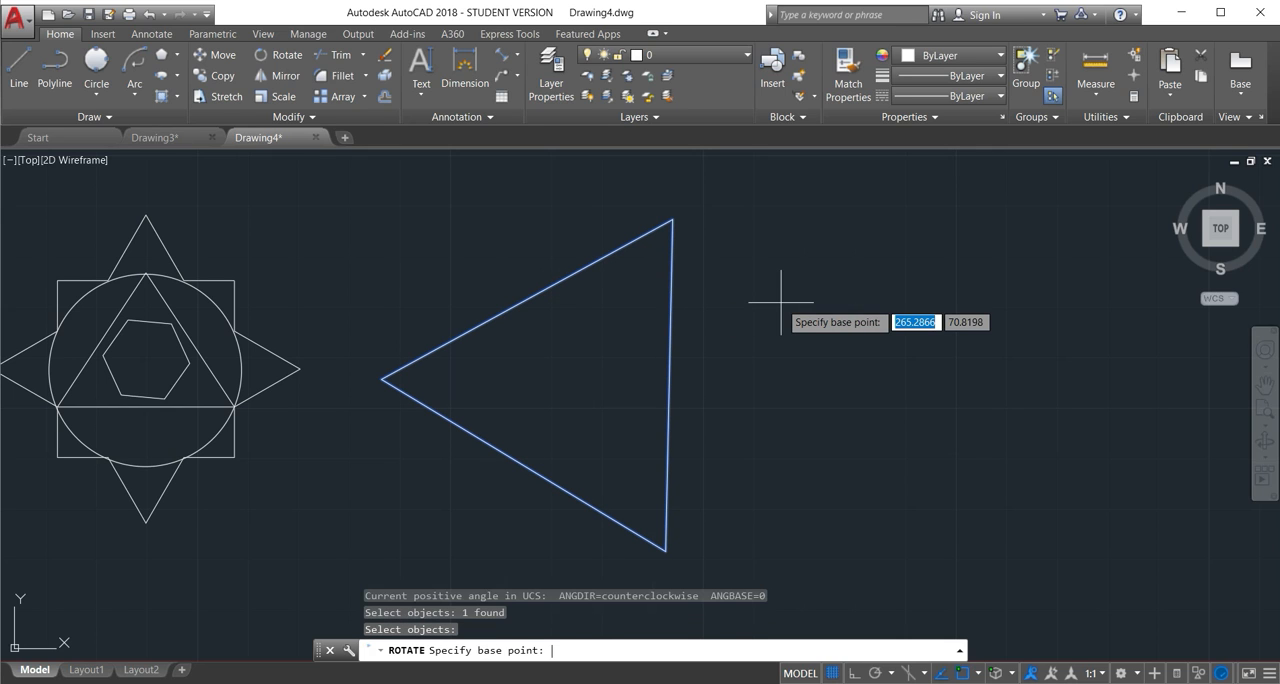
{"action": "mouse_move", "coordinate": [620, 378]}
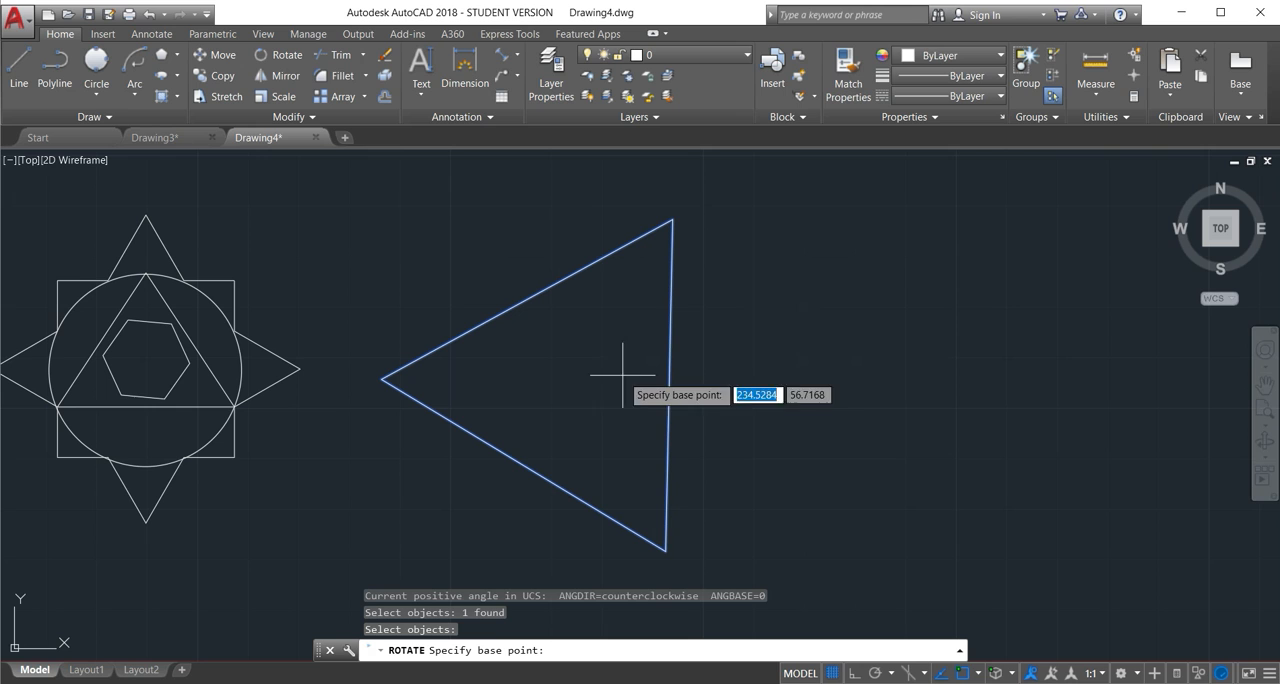
{"action": "mouse_move", "coordinate": [567, 358]}
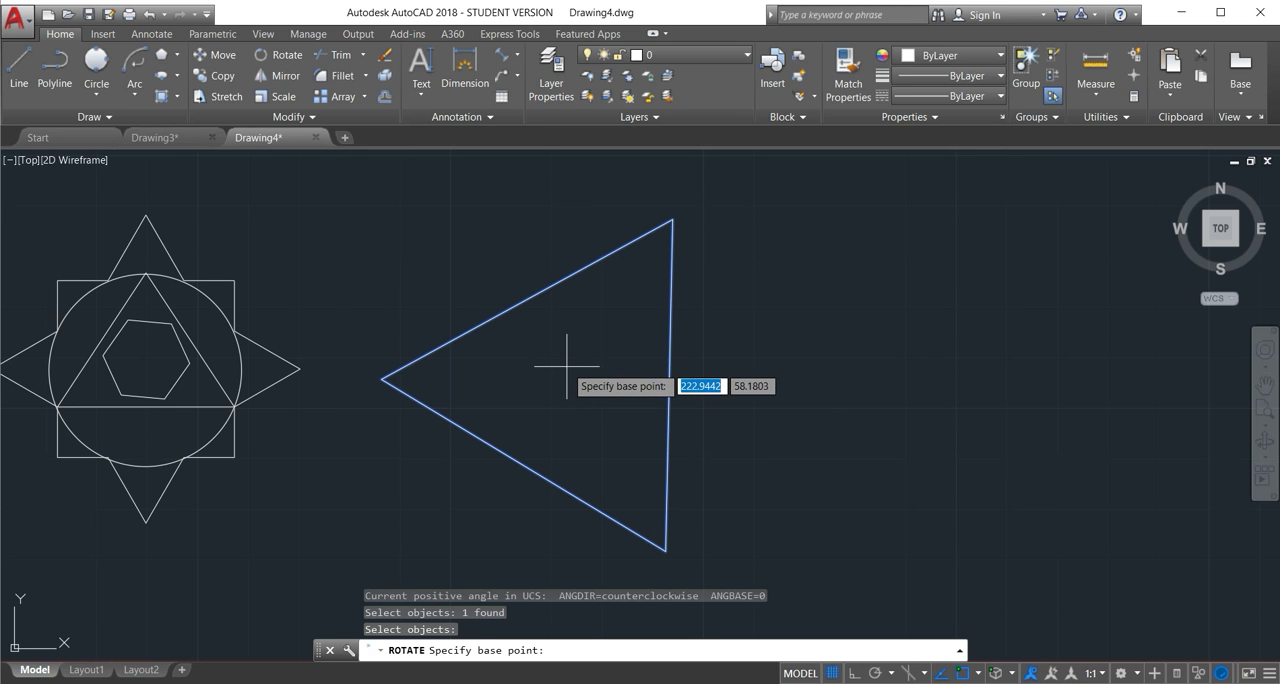
{"action": "left_click", "coordinate": [568, 358]}
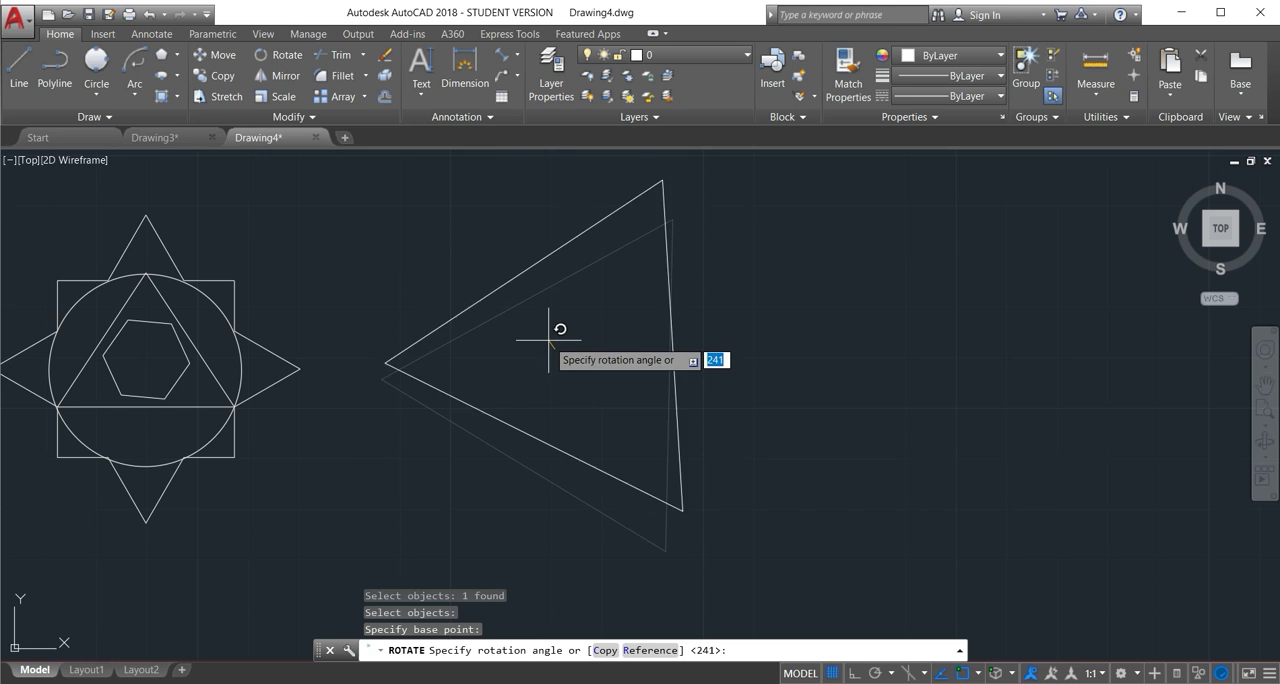
{"action": "mouse_move", "coordinate": [562, 343]}
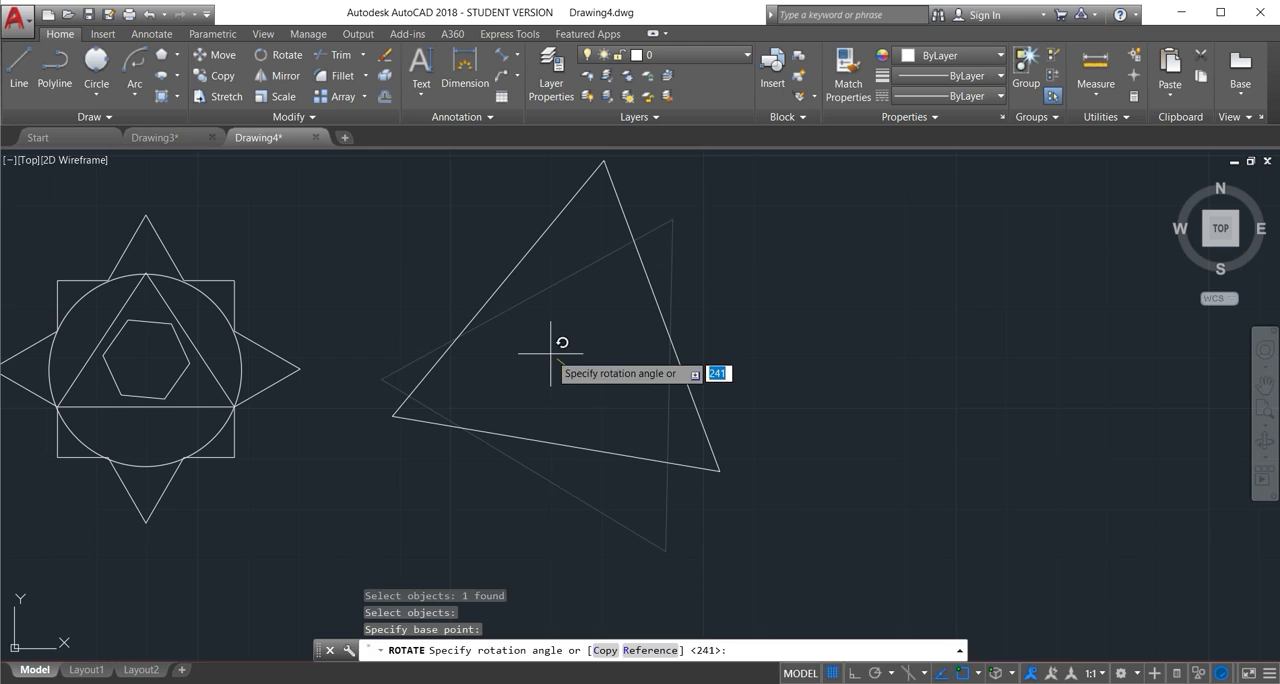
{"action": "key", "text": "Return"}
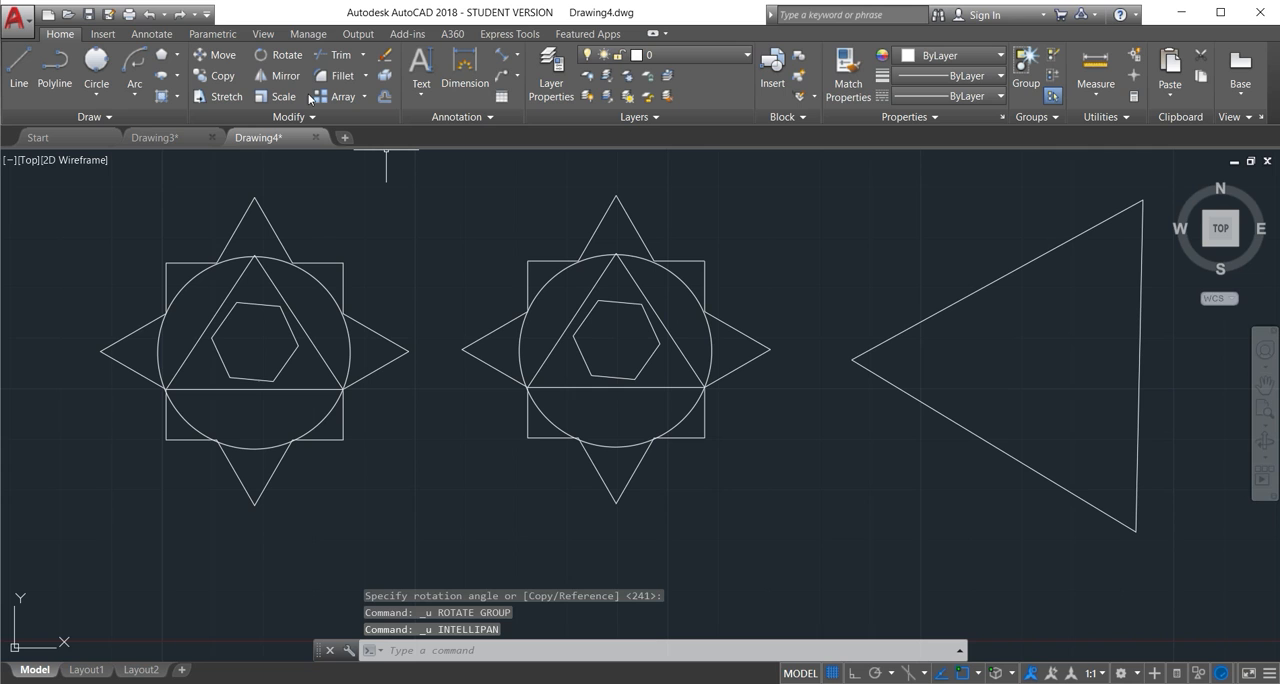
{"action": "mouse_move", "coordinate": [603, 157]}
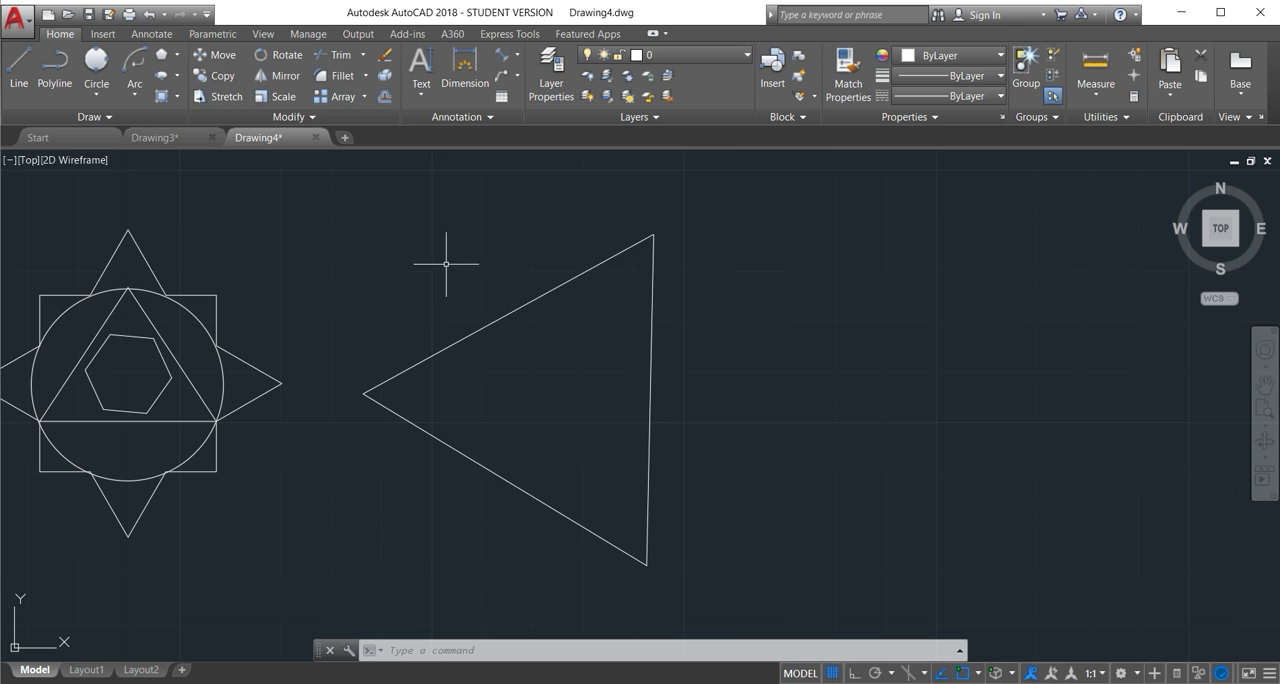
{"action": "mouse_move", "coordinate": [286, 75]}
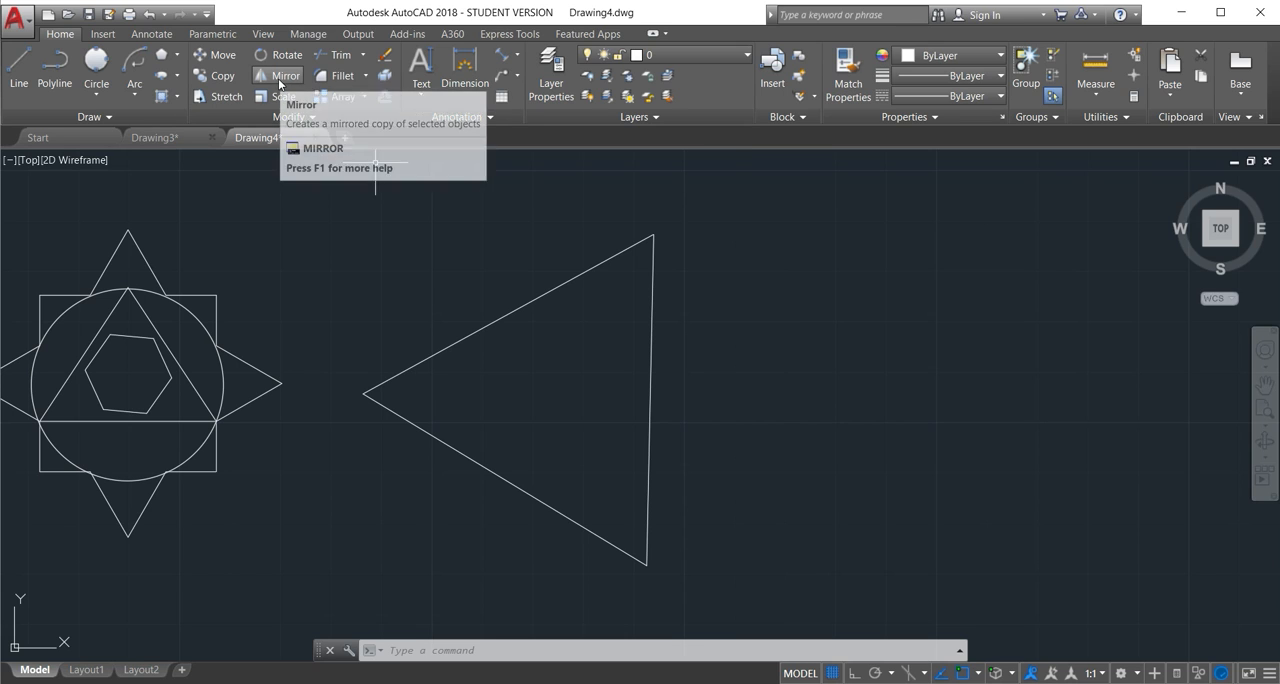
Step: Mirror the triangle across the line from its top to bottom corner, keeping the original
{"action": "left_click", "coordinate": [286, 75]}
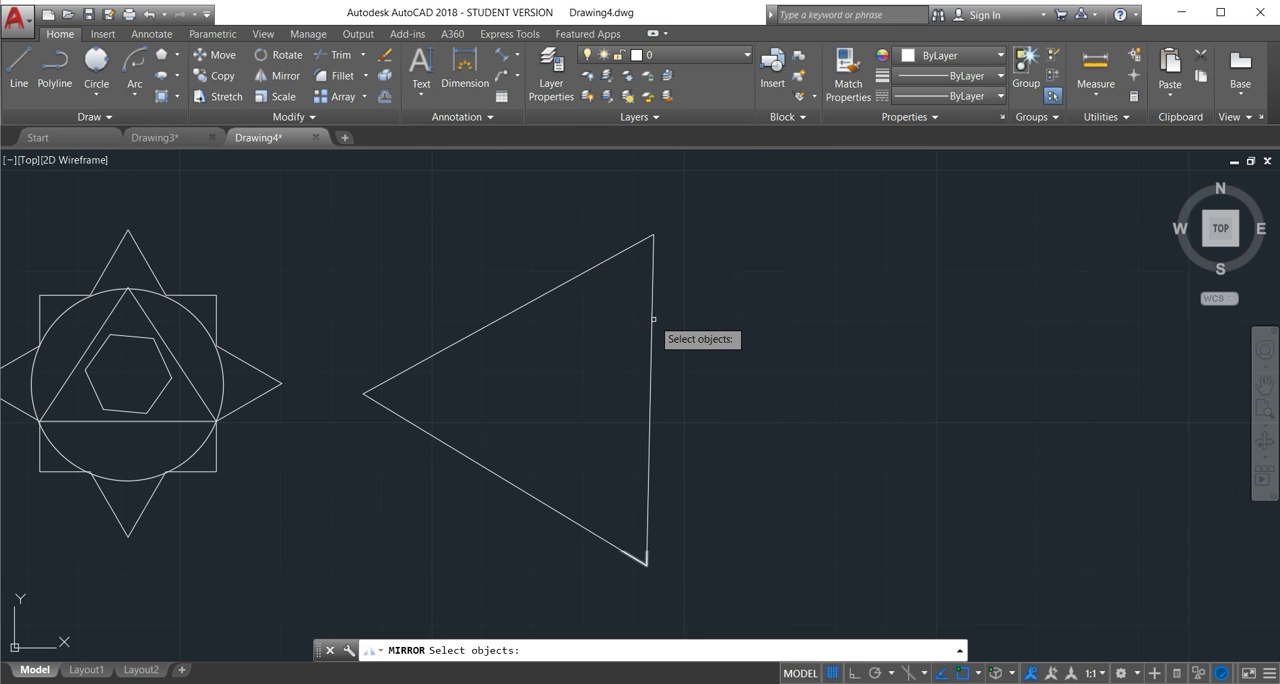
{"action": "left_click", "coordinate": [510, 400]}
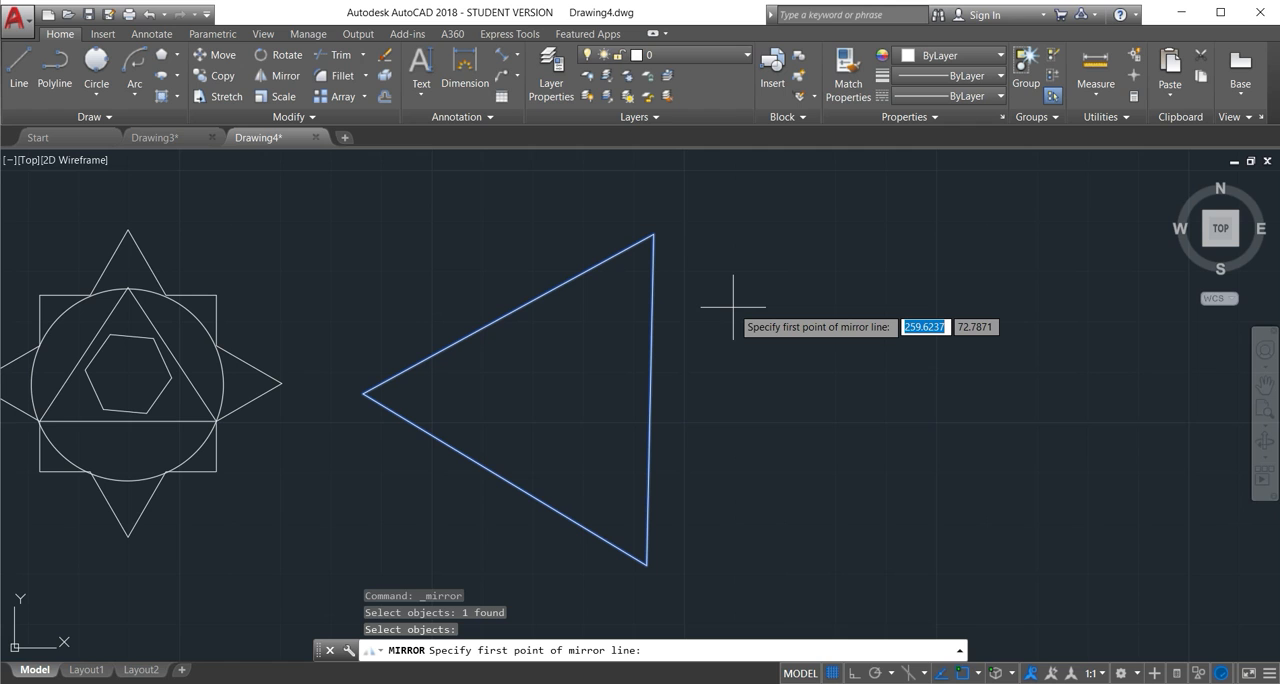
{"action": "mouse_move", "coordinate": [652, 233]}
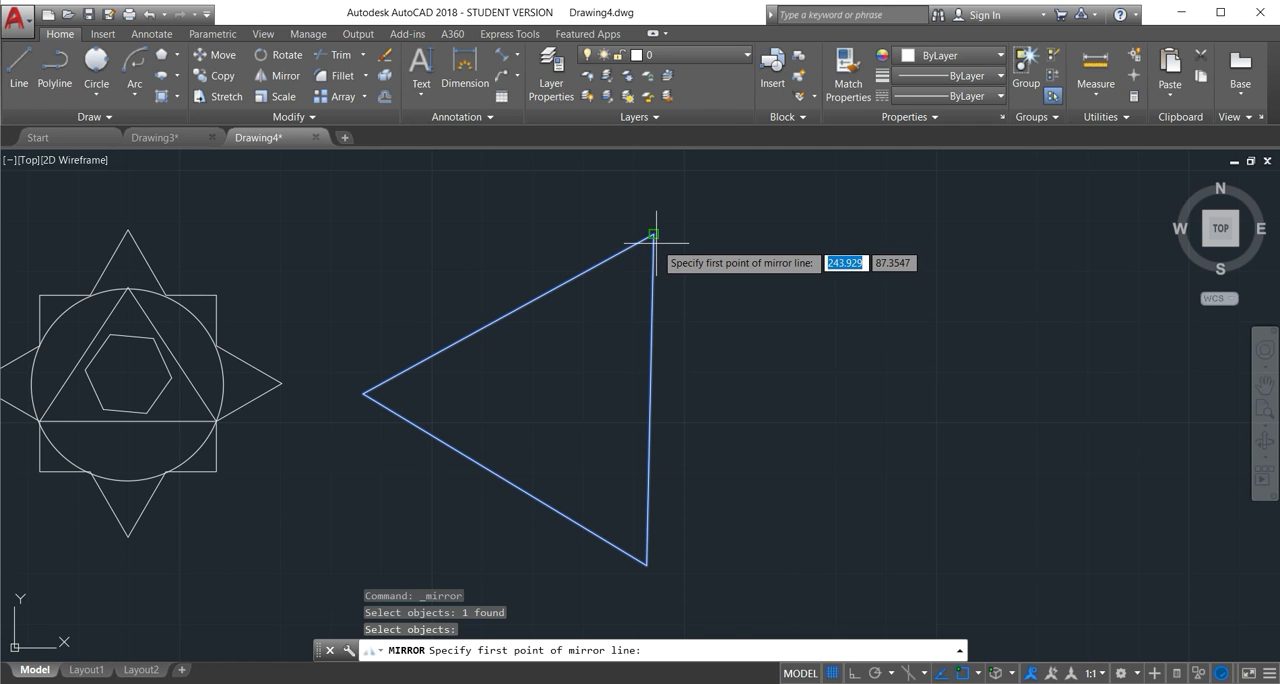
{"action": "left_click", "coordinate": [654, 235]}
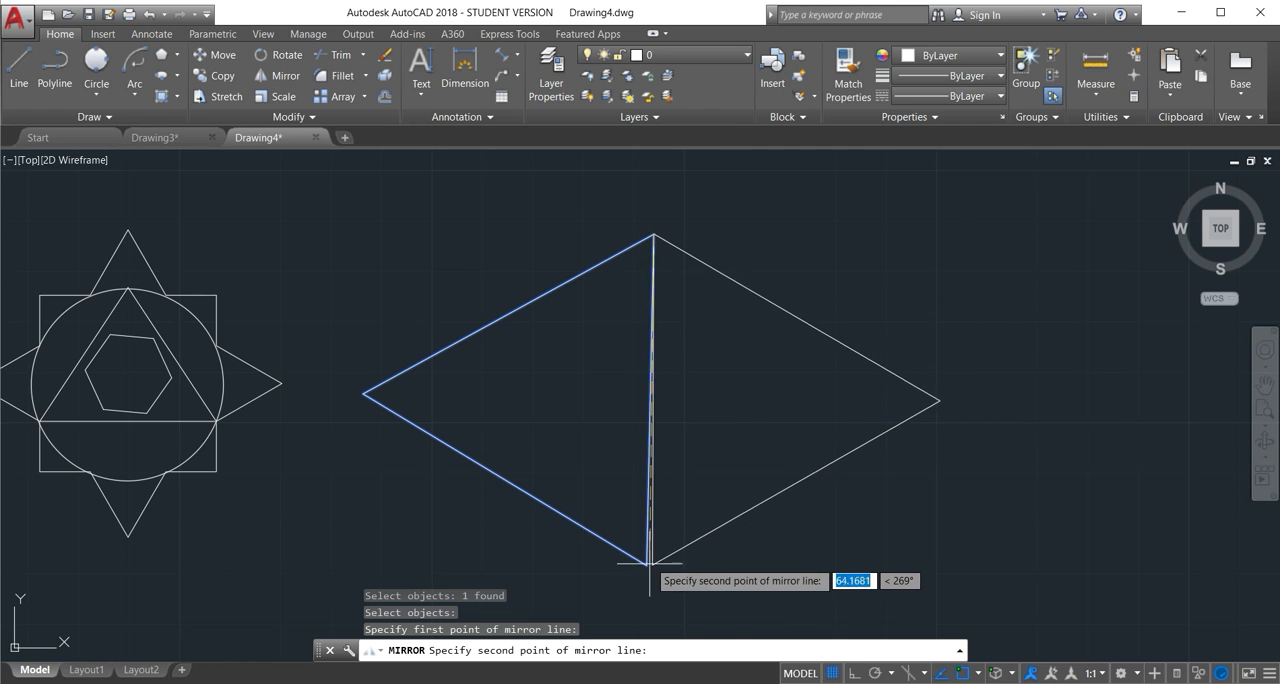
{"action": "mouse_move", "coordinate": [648, 573]}
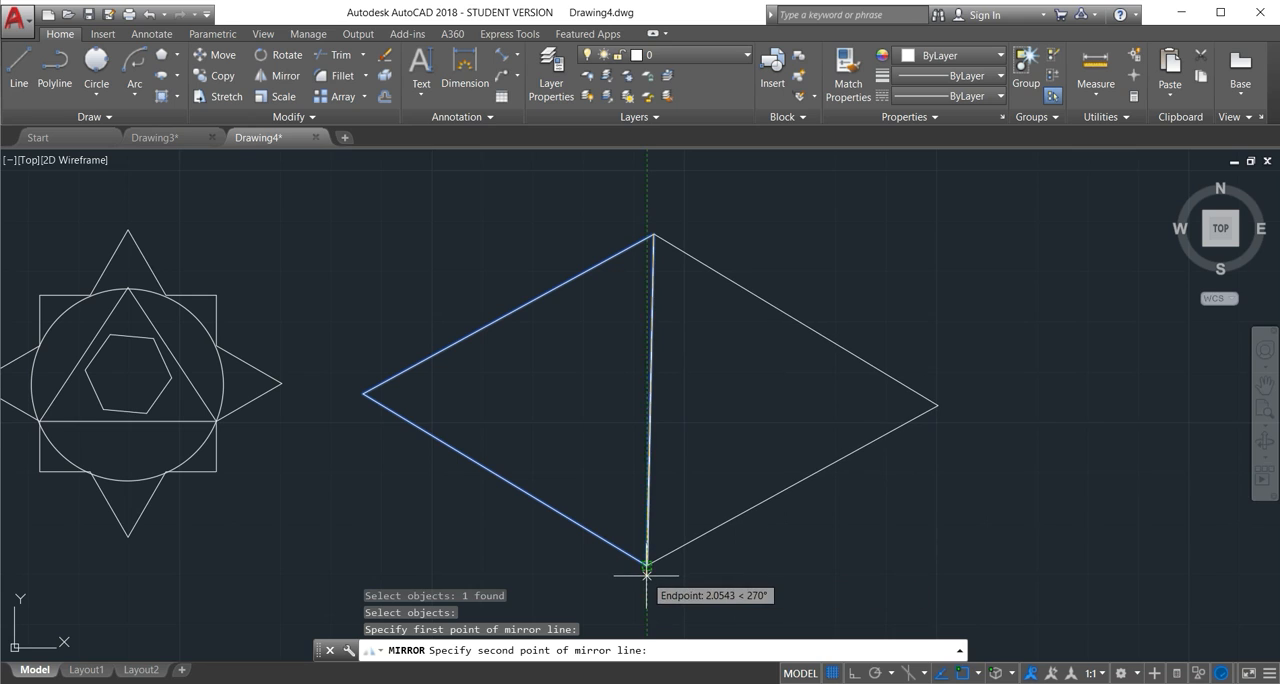
{"action": "left_click", "coordinate": [648, 570]}
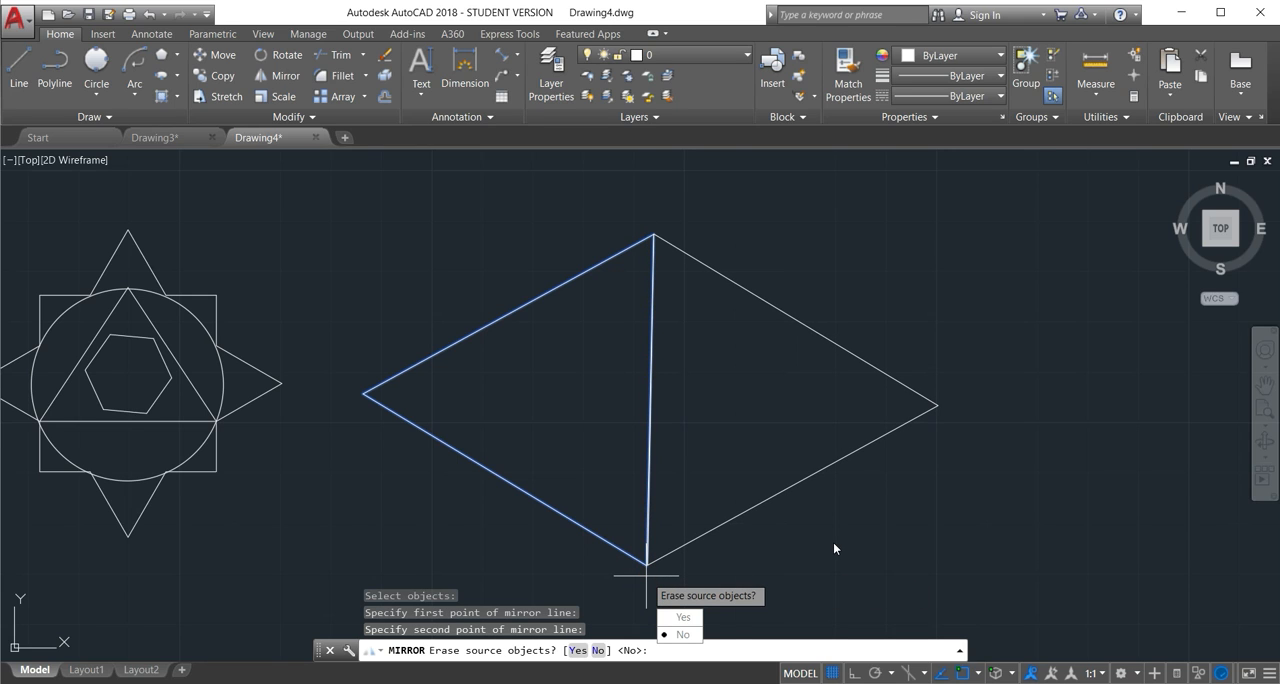
{"action": "mouse_move", "coordinate": [501, 368]}
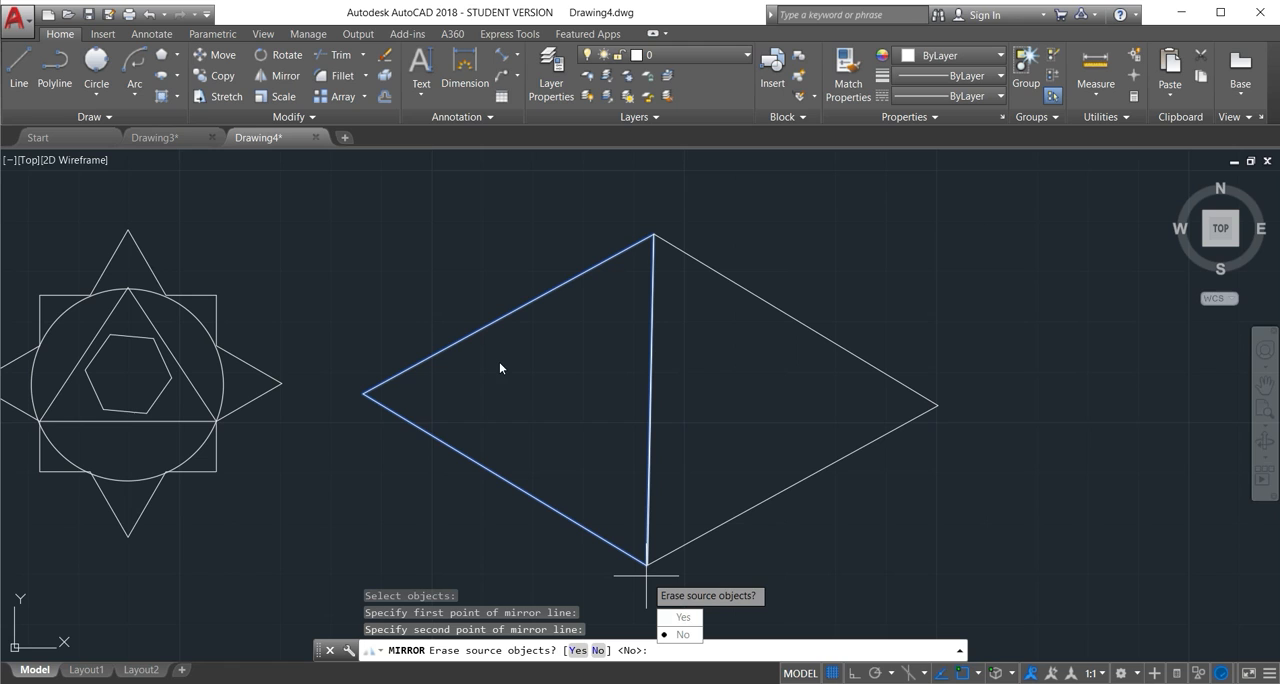
{"action": "mouse_move", "coordinate": [547, 417]}
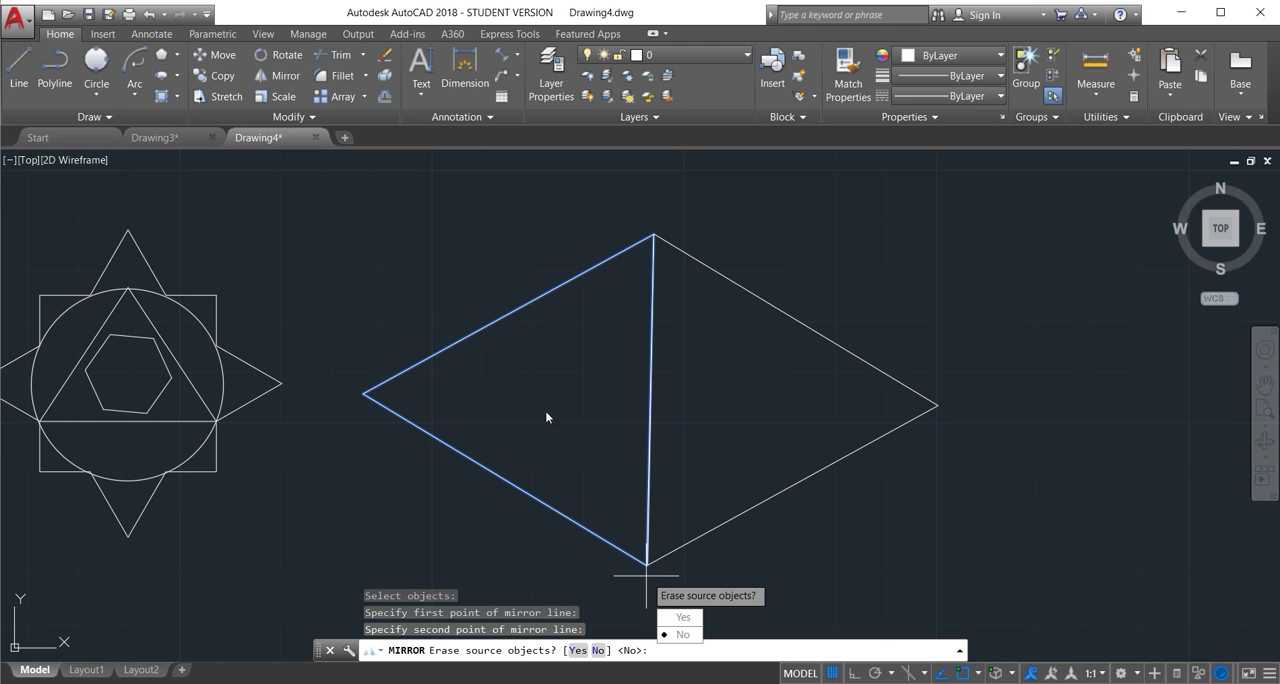
{"action": "left_click", "coordinate": [682, 634]}
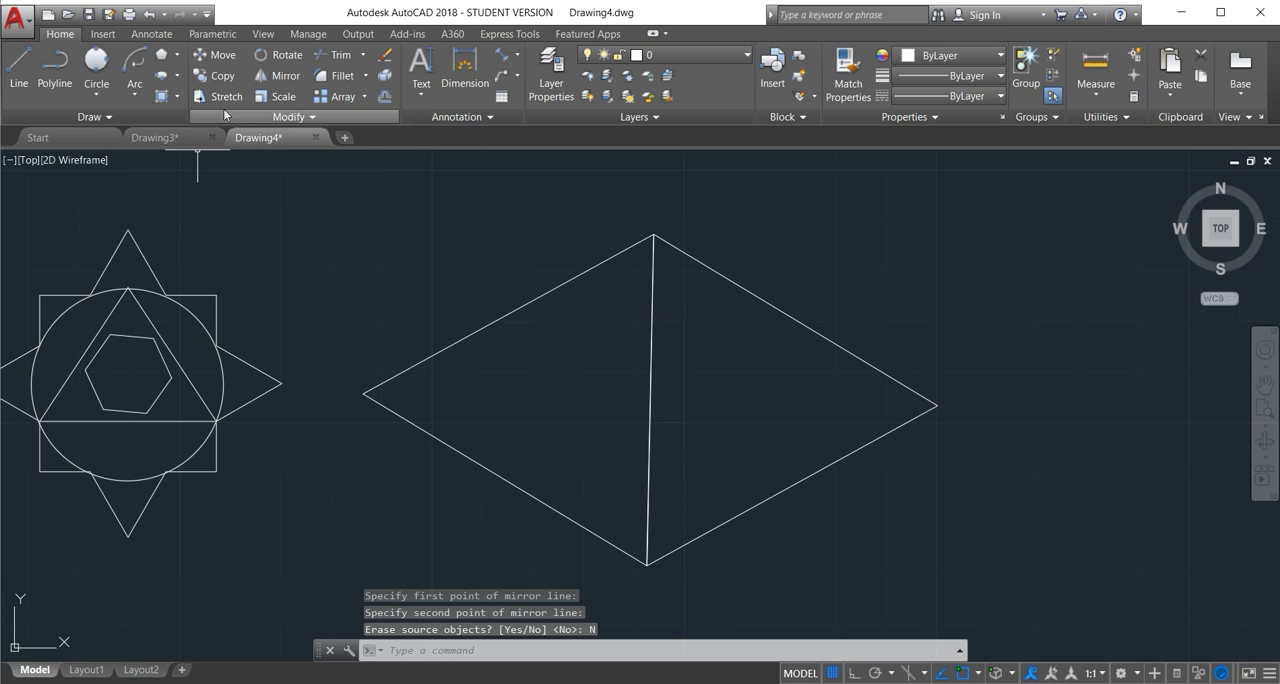
{"action": "mouse_move", "coordinate": [278, 75]}
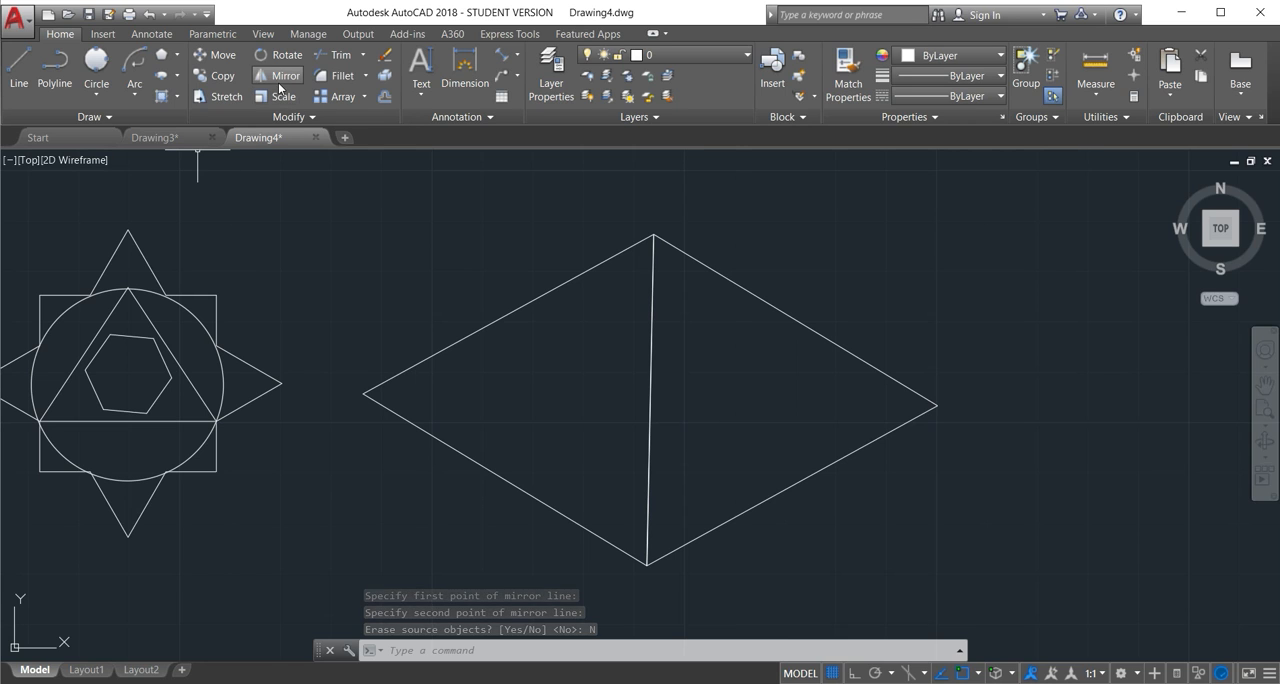
{"action": "left_click", "coordinate": [283, 75]}
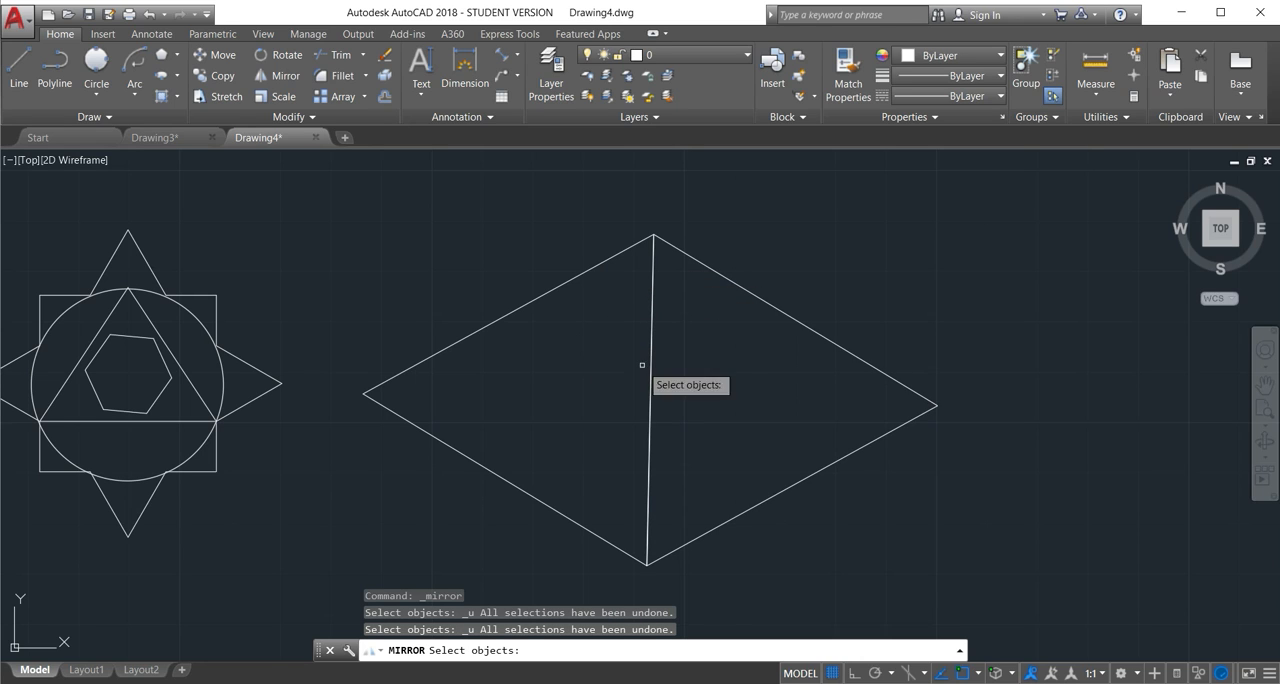
{"action": "key", "text": "Escape"}
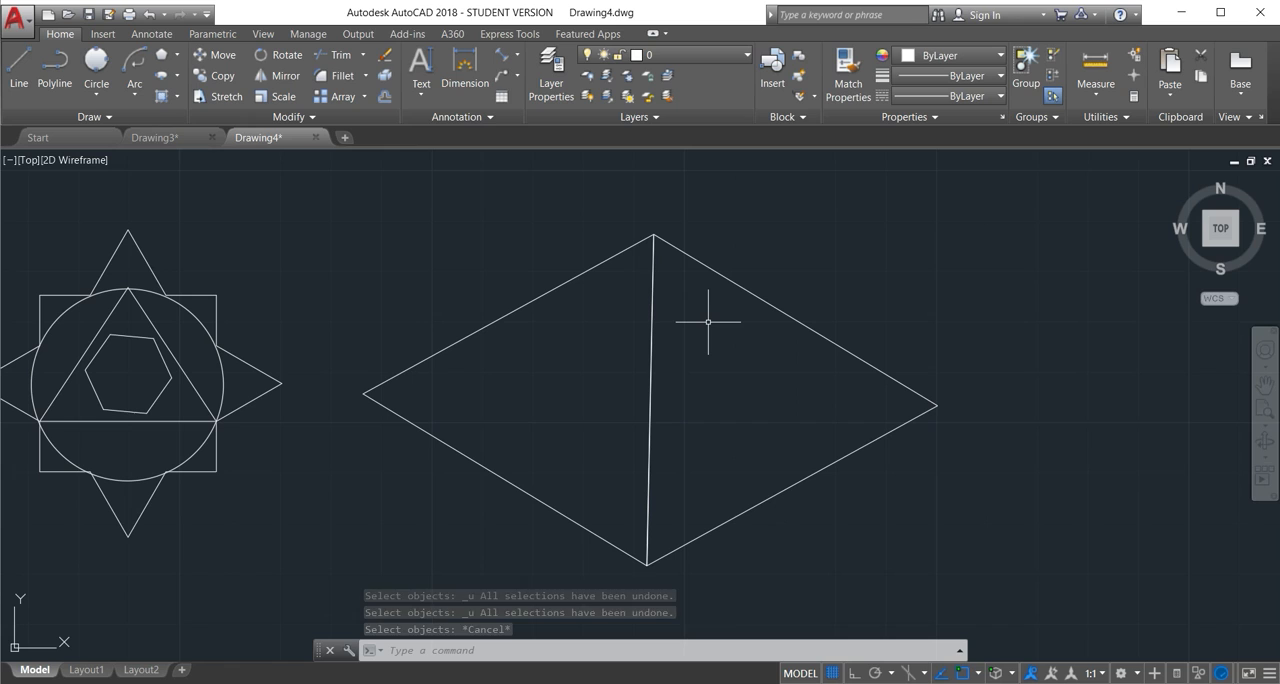
{"action": "key", "text": "Escape"}
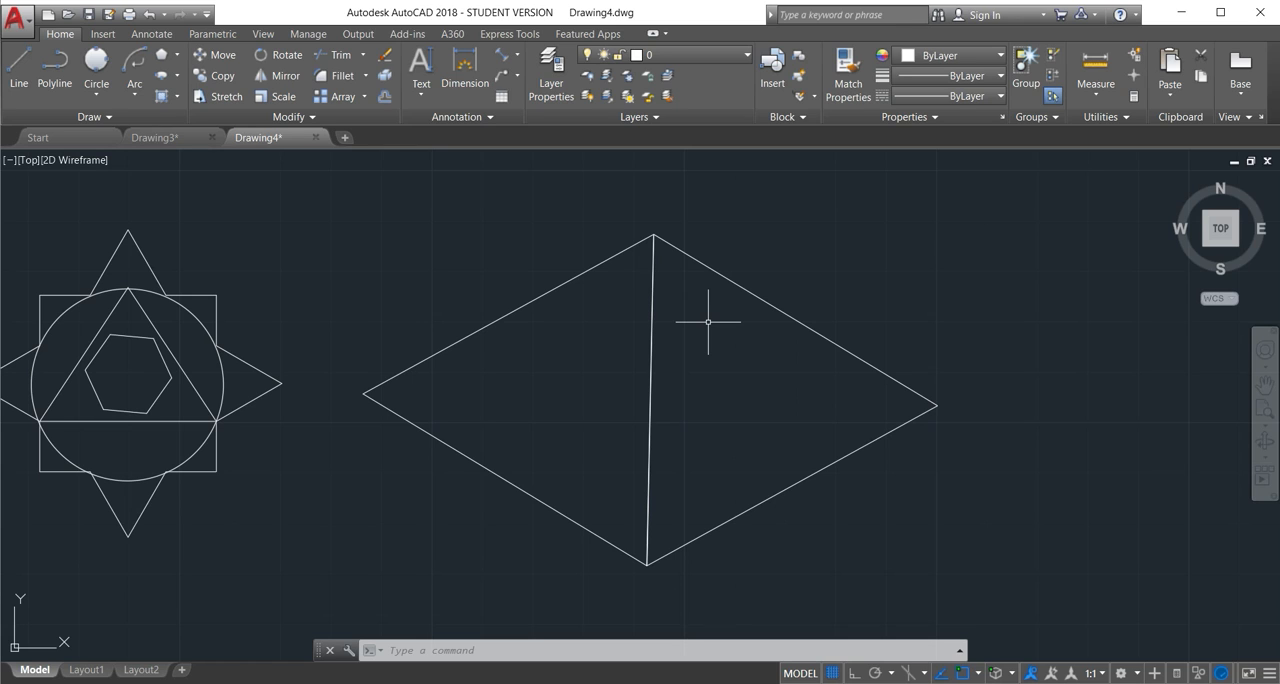
{"action": "mouse_move", "coordinate": [606, 272]}
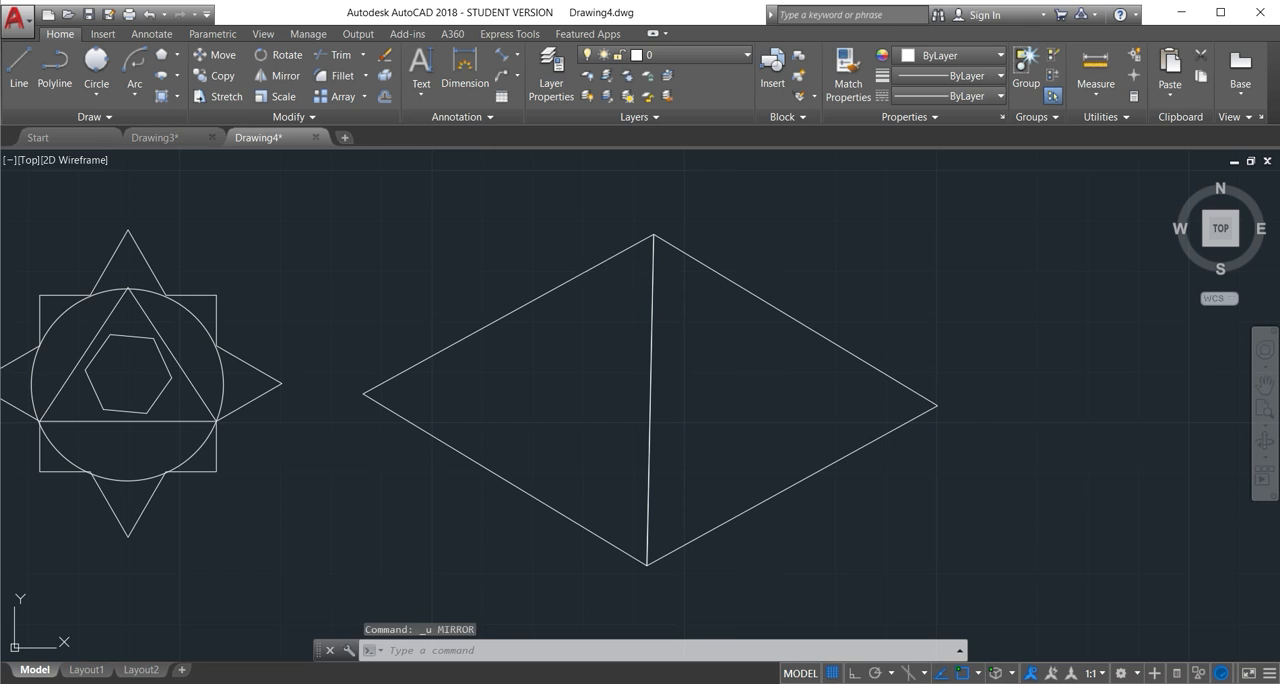
Step: Undo, then mirror the triangle again with Yes to erasing the source objects
{"action": "key", "text": "ctrl+z"}
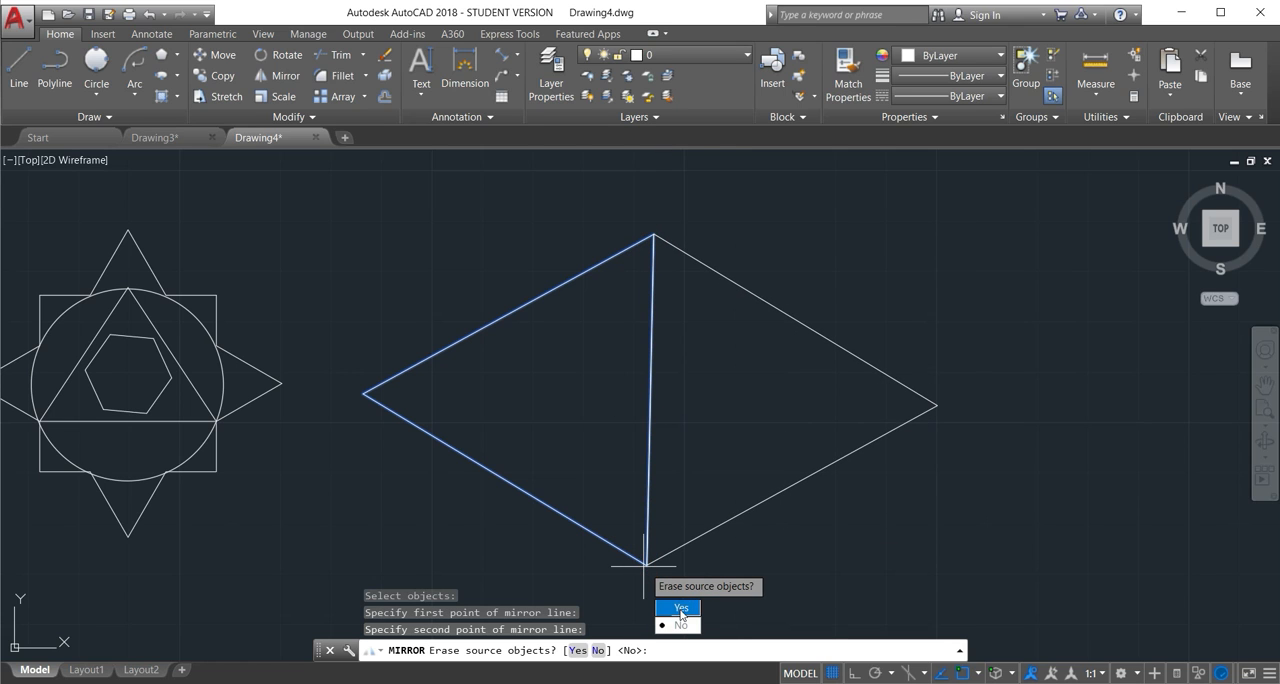
{"action": "left_click", "coordinate": [679, 608]}
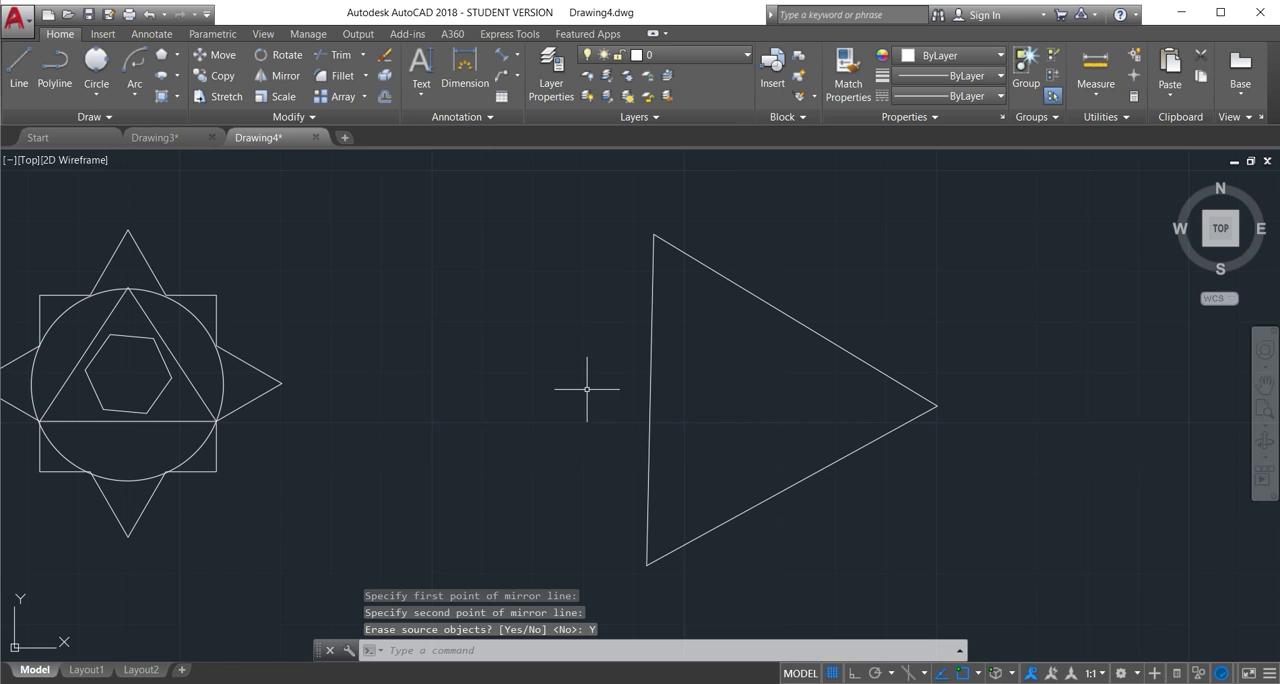
{"action": "mouse_move", "coordinate": [580, 390]}
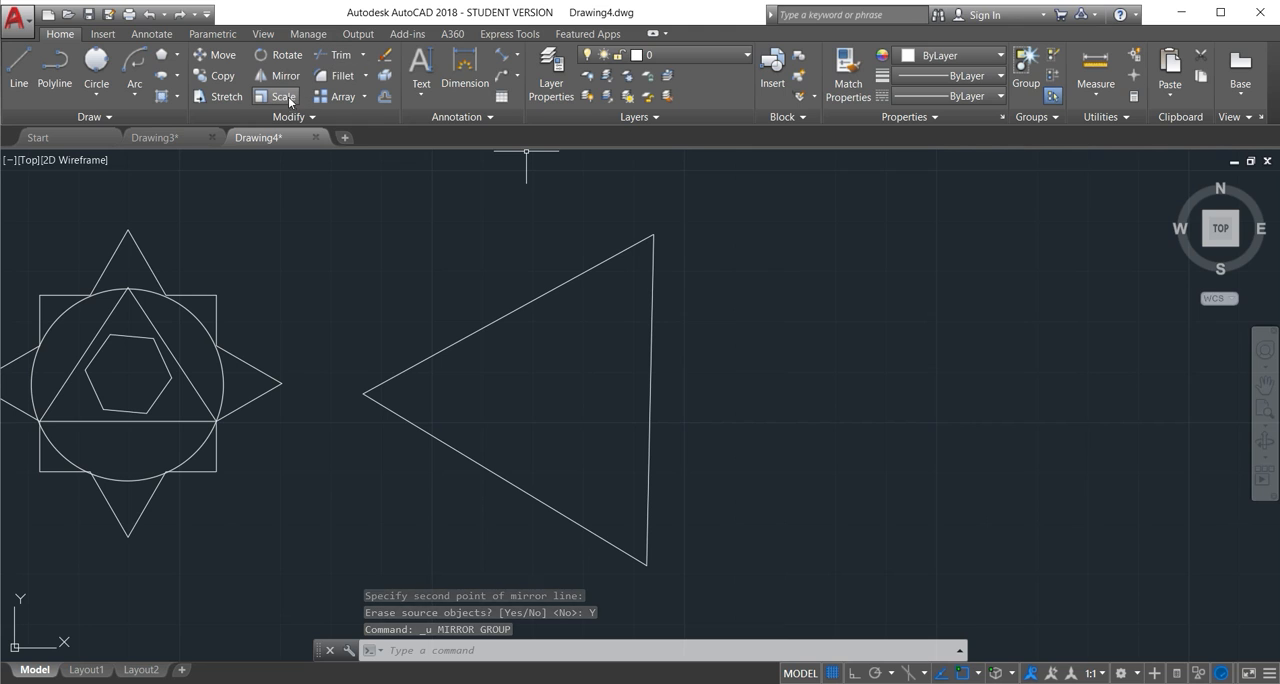
{"action": "mouse_move", "coordinate": [283, 96]}
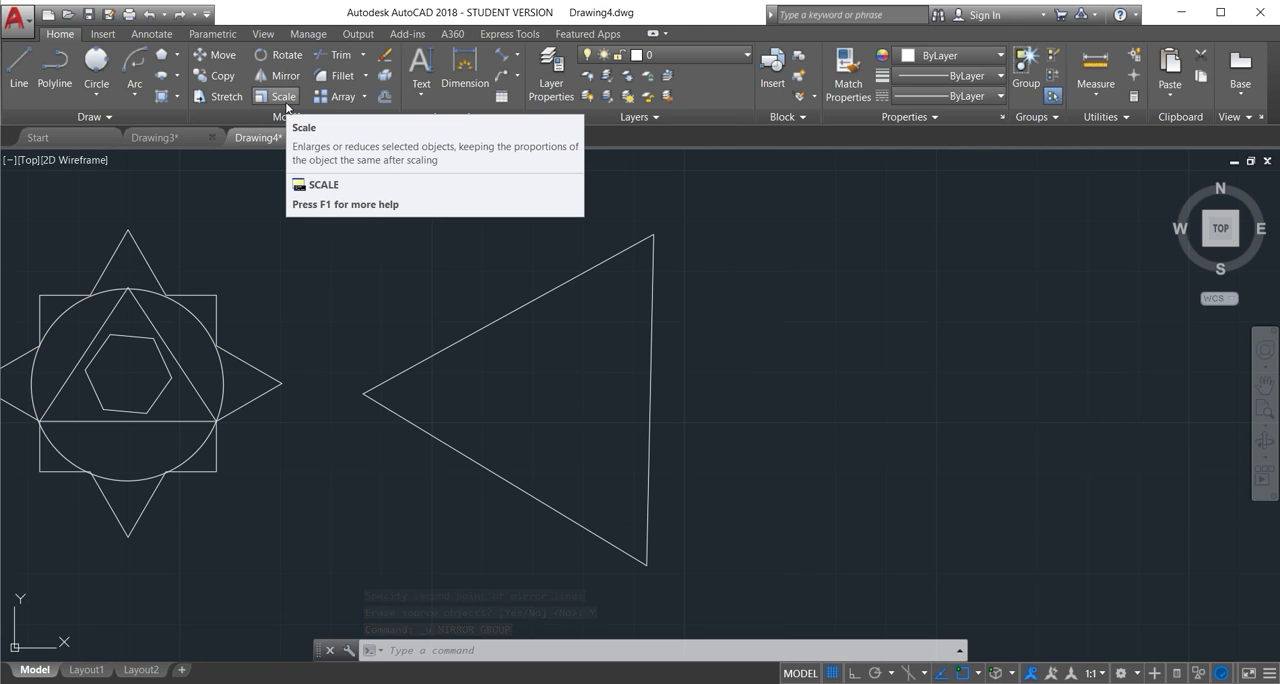
{"action": "mouse_move", "coordinate": [283, 96]}
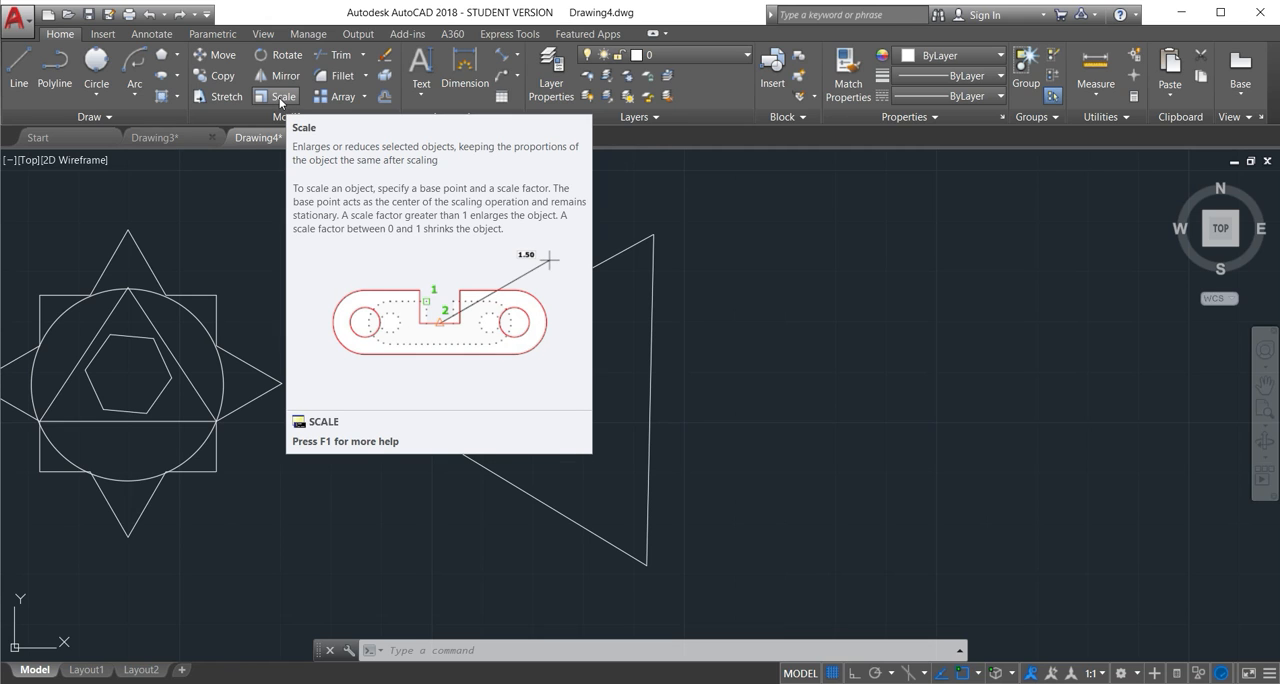
Step: Scale the triangle up by a factor of about 1.3333
{"action": "left_click", "coordinate": [284, 96]}
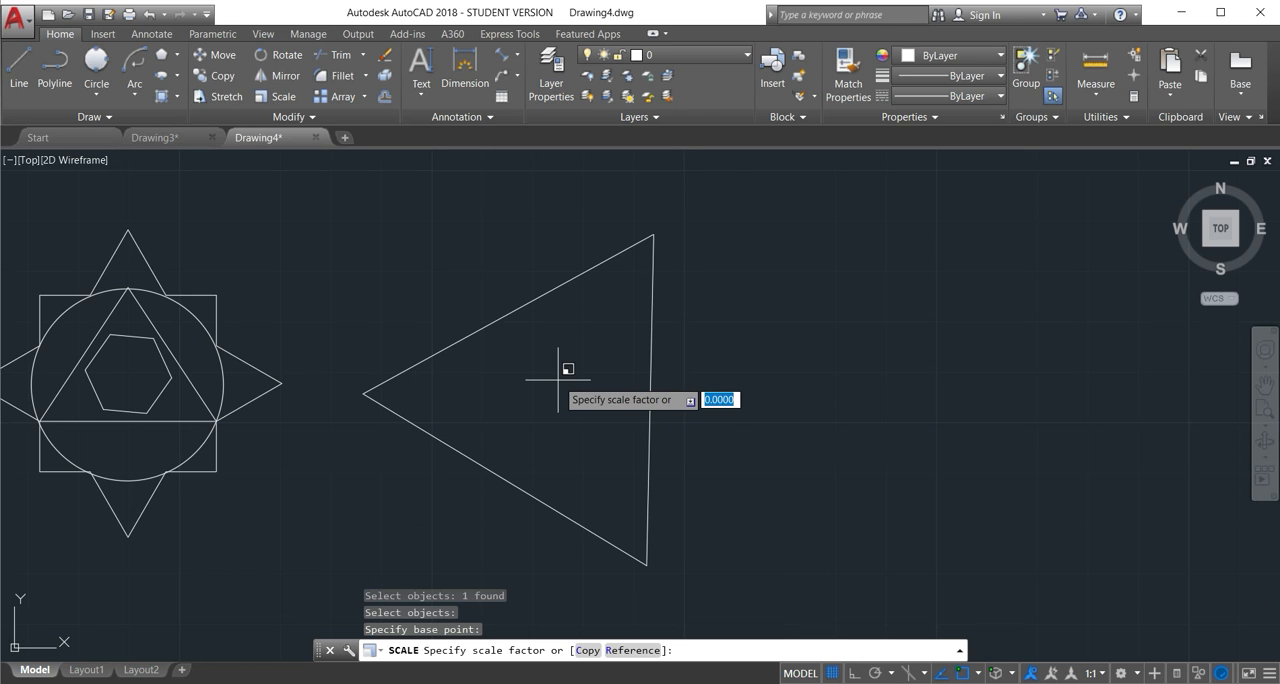
{"action": "mouse_move", "coordinate": [547, 370]}
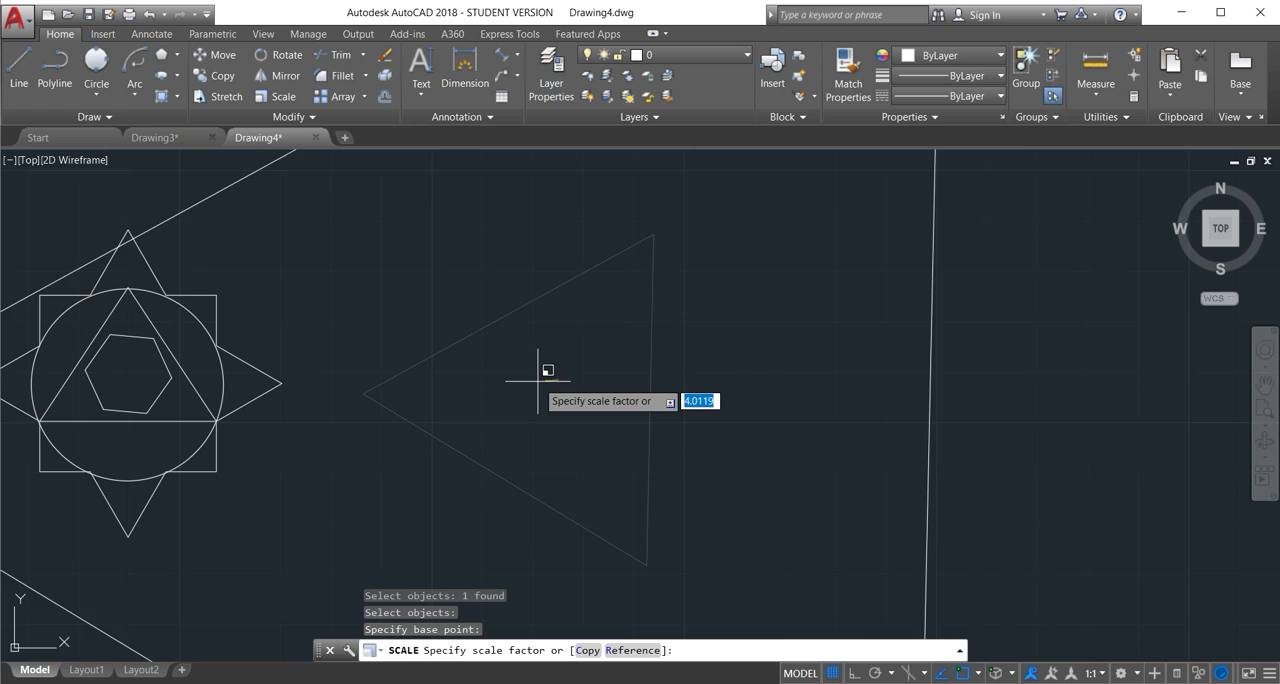
{"action": "mouse_move", "coordinate": [580, 367]}
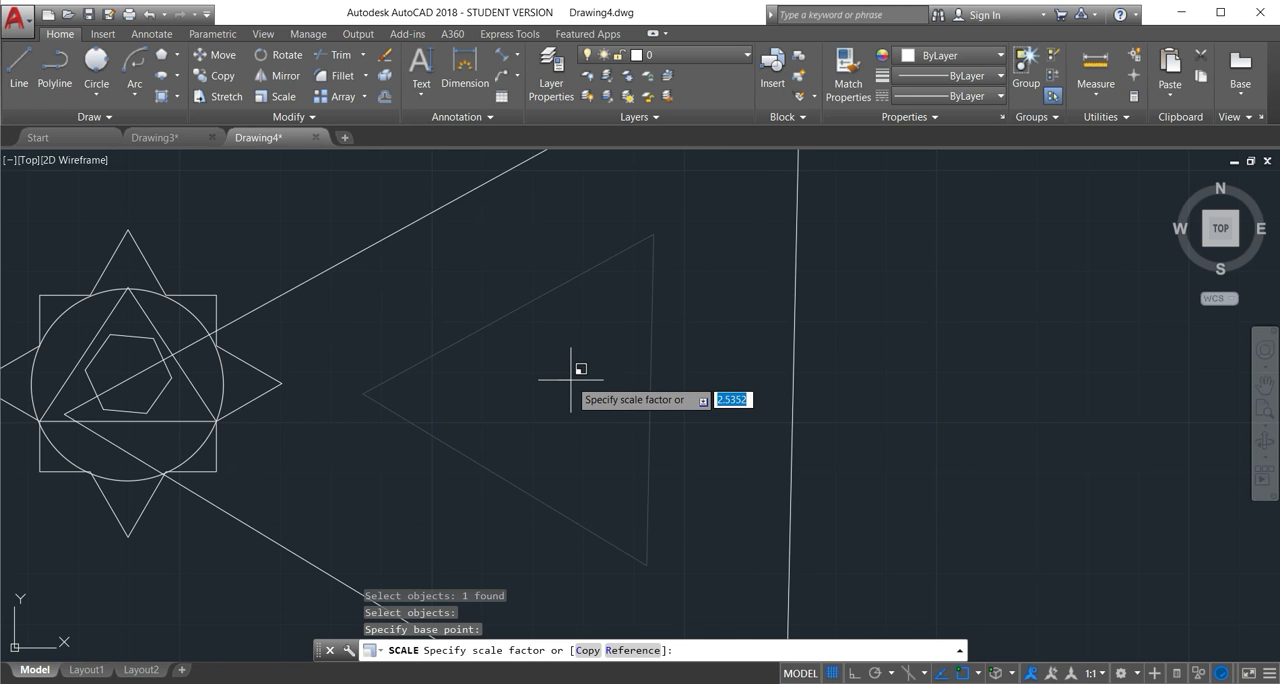
{"action": "mouse_move", "coordinate": [573, 375]}
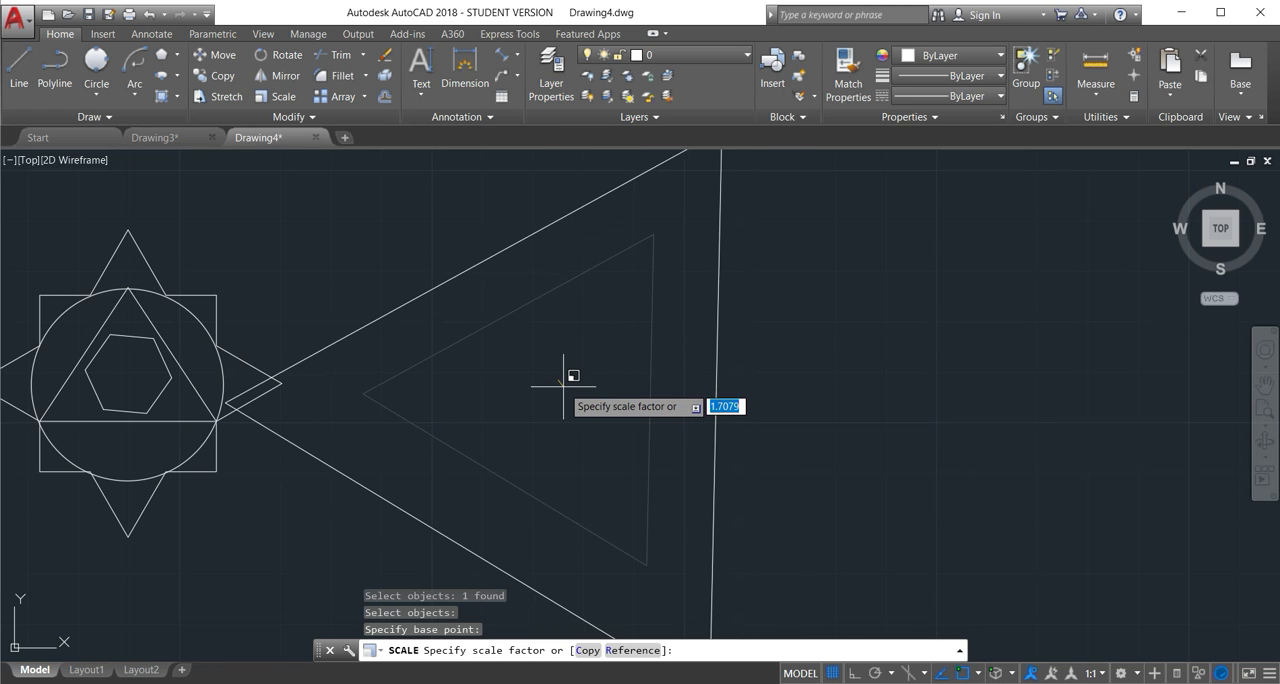
{"action": "mouse_move", "coordinate": [556, 383]}
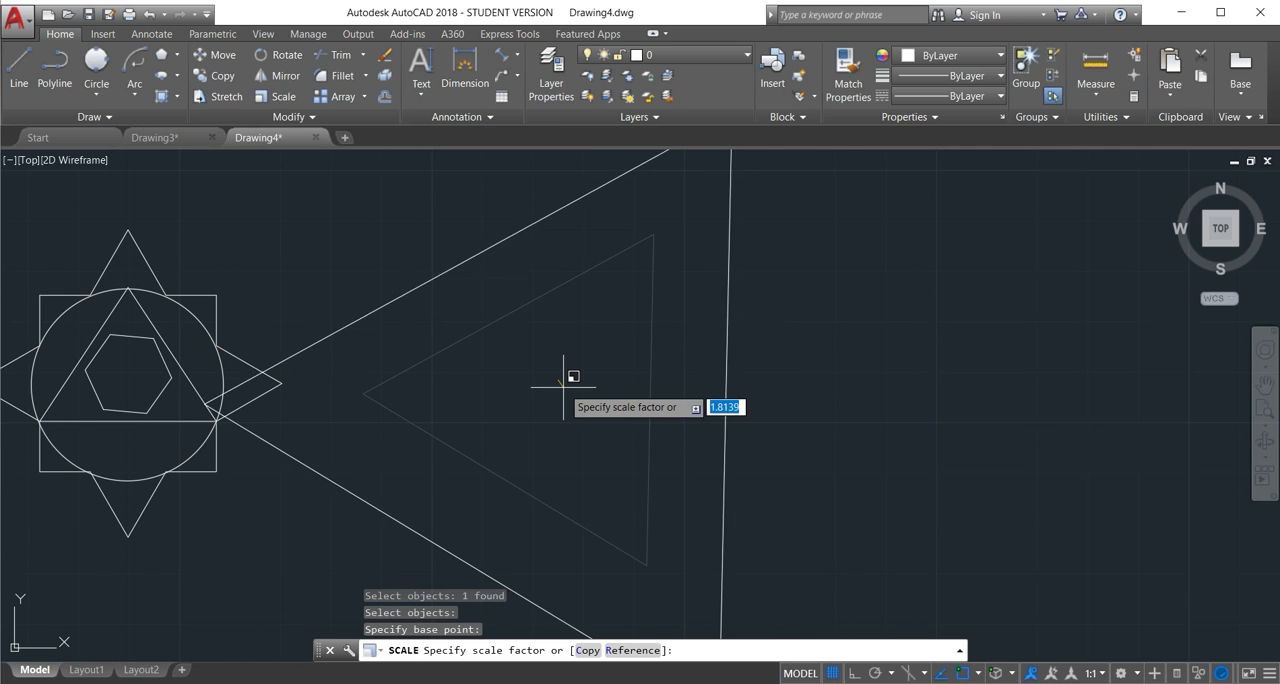
{"action": "mouse_move", "coordinate": [568, 375]}
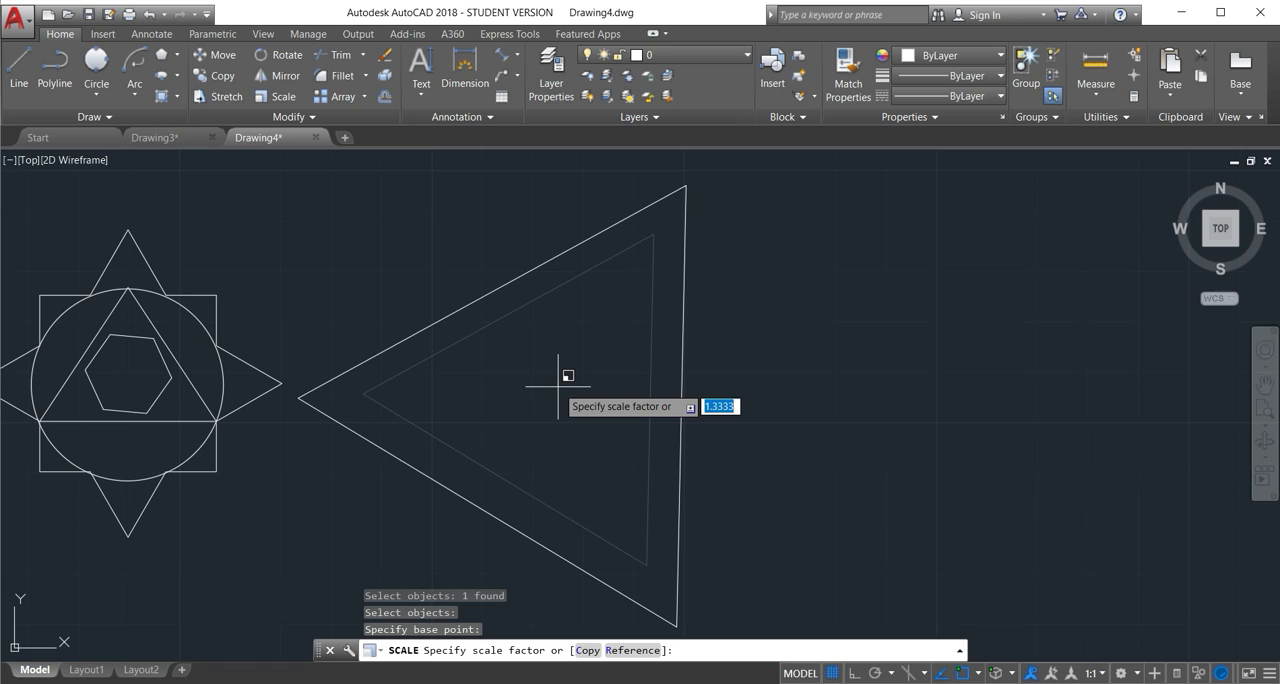
{"action": "key", "text": "Return"}
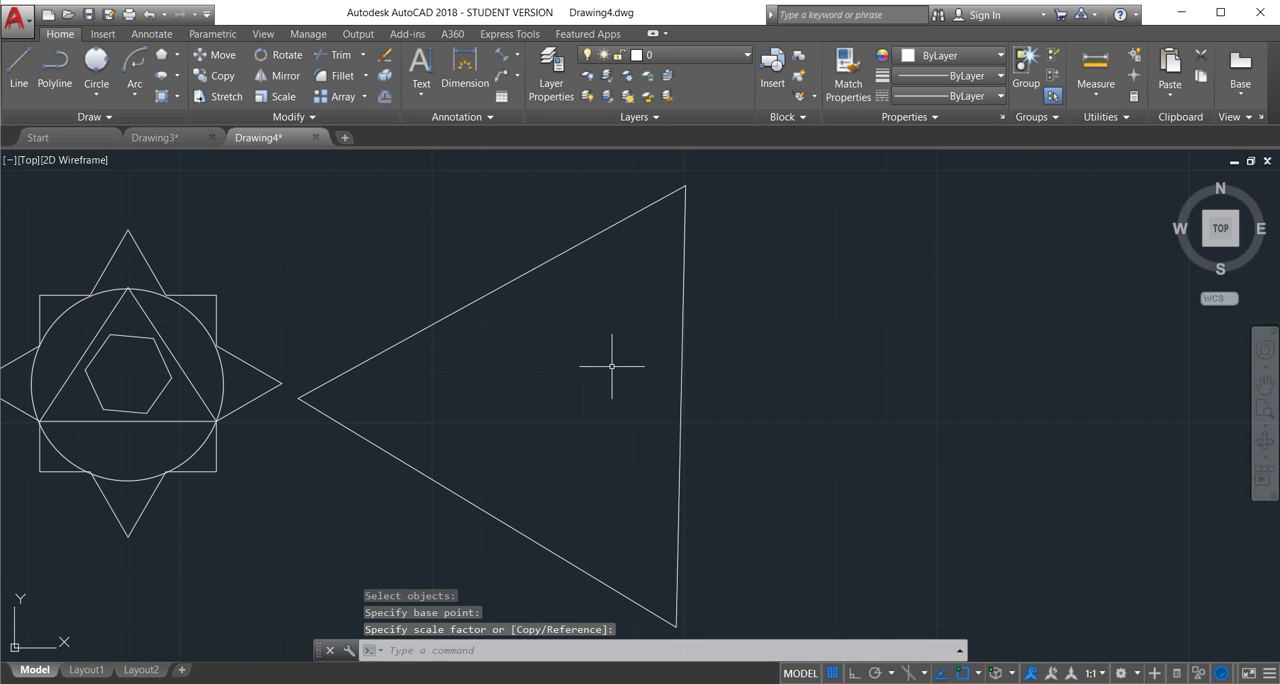